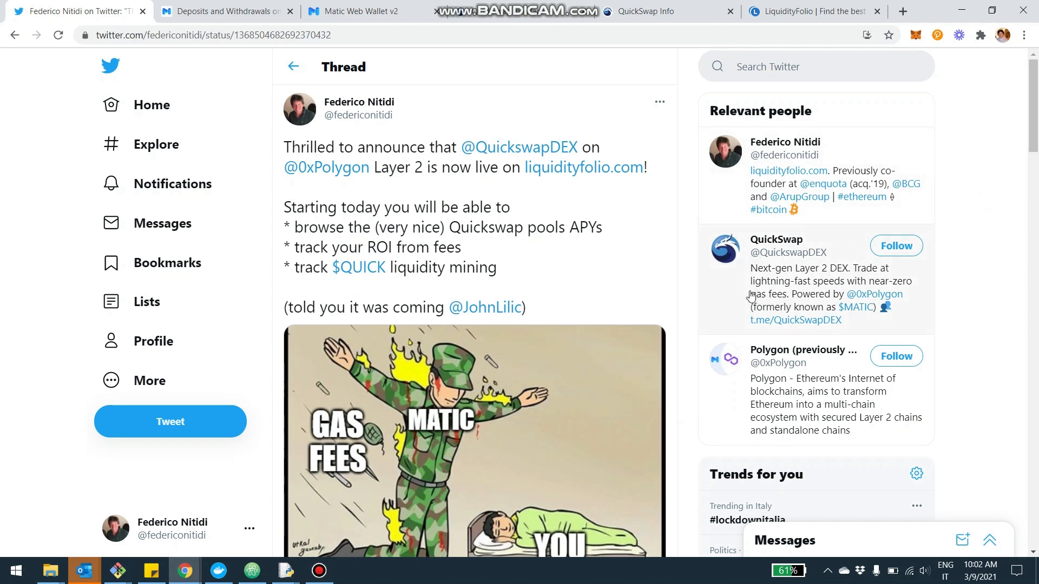
- Scroll through the Quickswap portfolio's value today, amount invested and value if held
scroll(down, 3)
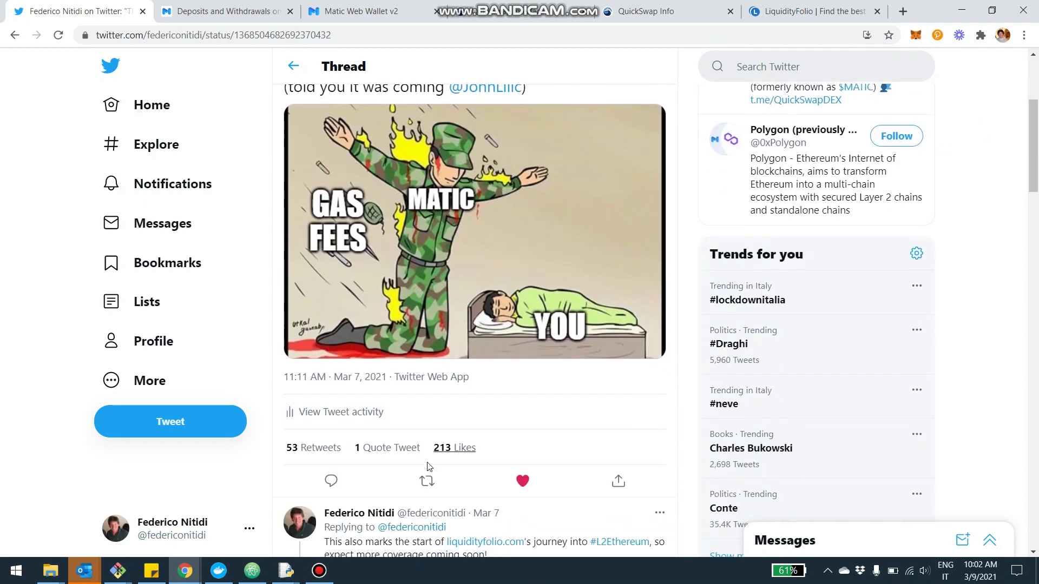
mouse_move(499, 445)
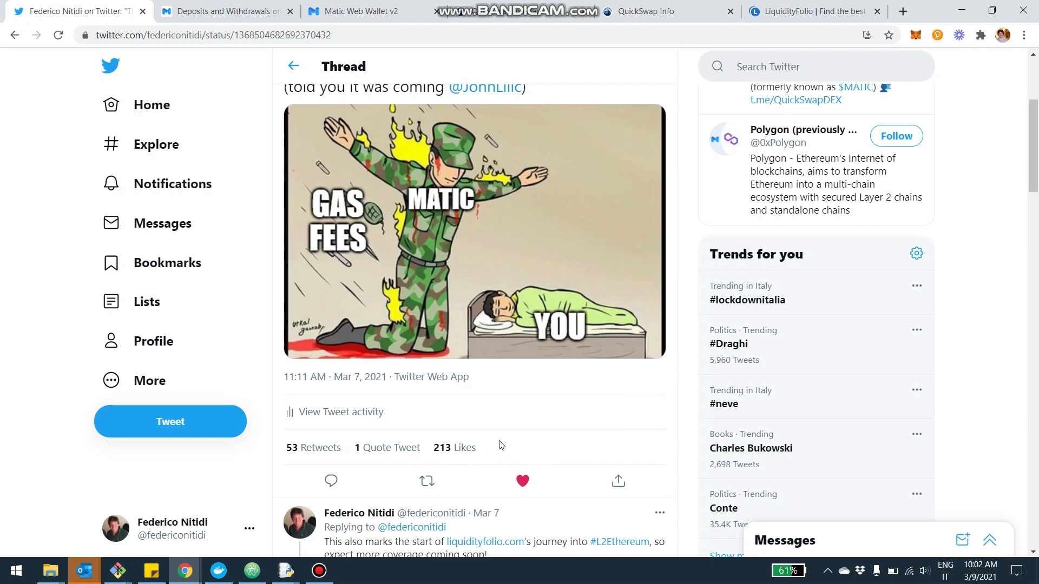
scroll(down, 3)
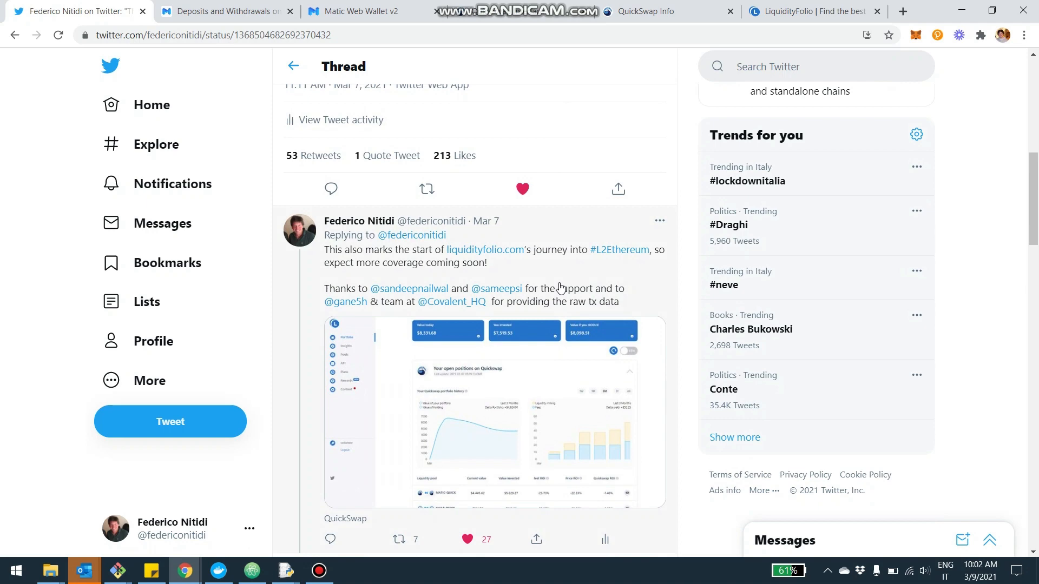
scroll(down, 3)
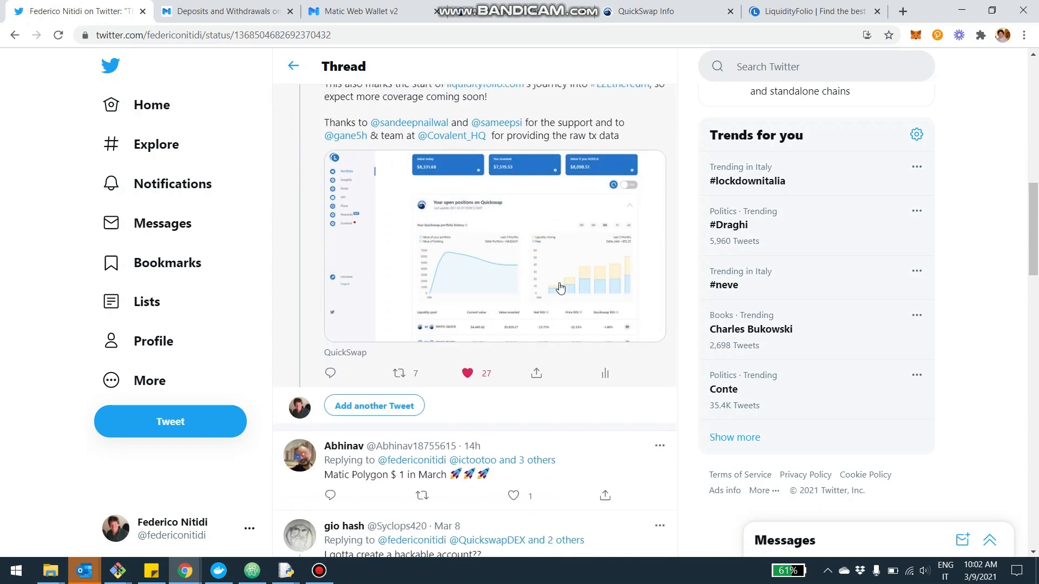
scroll(up, 3)
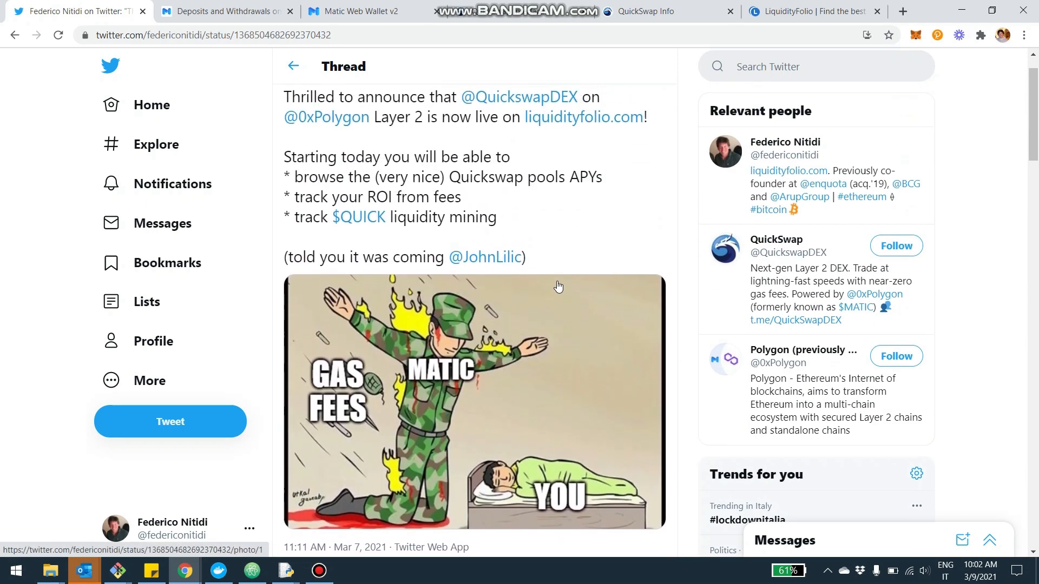
scroll(down, 3)
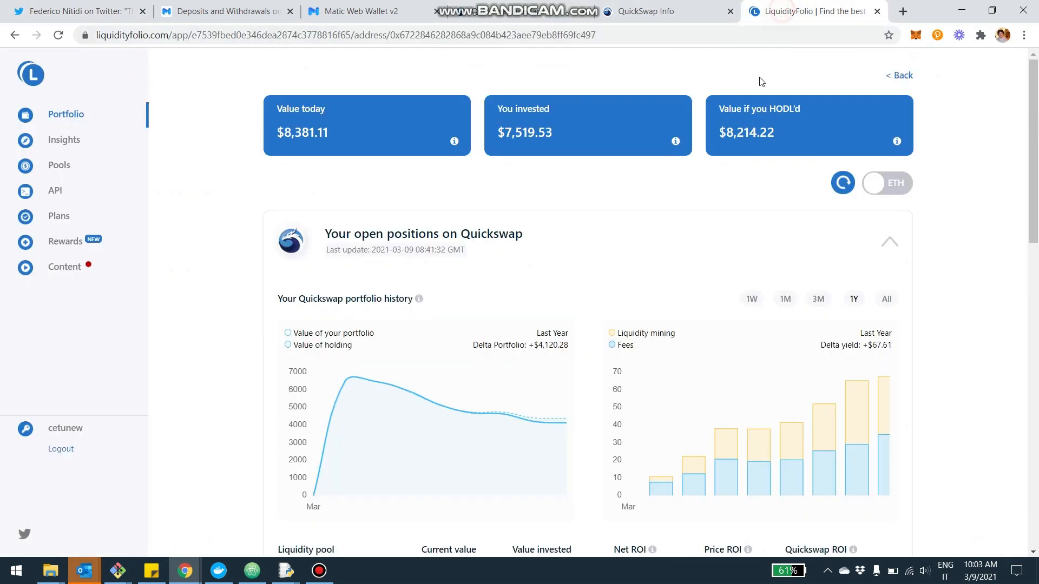
mouse_move(476, 296)
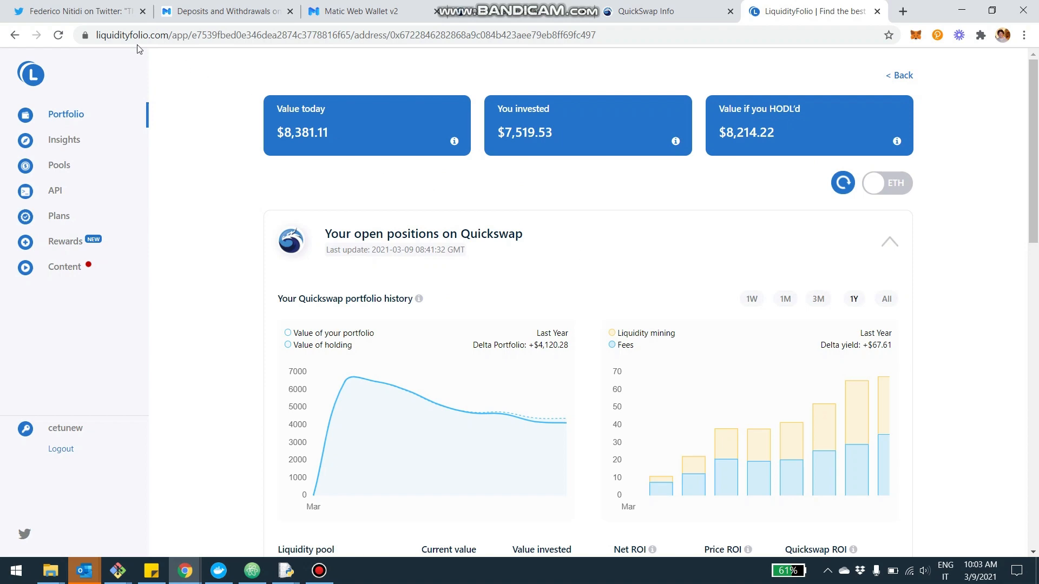
- Open the PoS Bridge deposits article and scroll past the banner to the MetaMask introduction
click(224, 11)
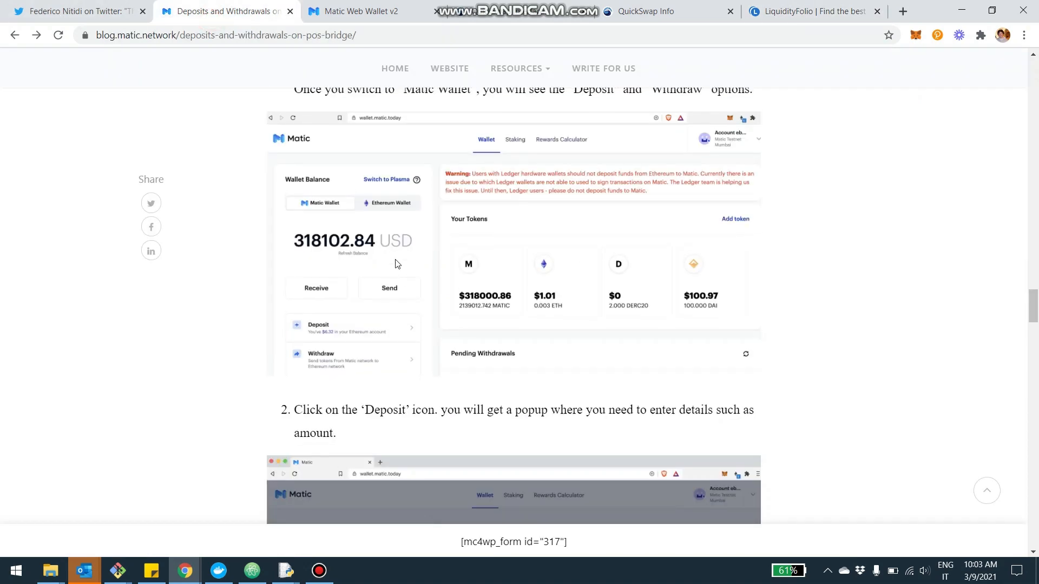
scroll(up, 3)
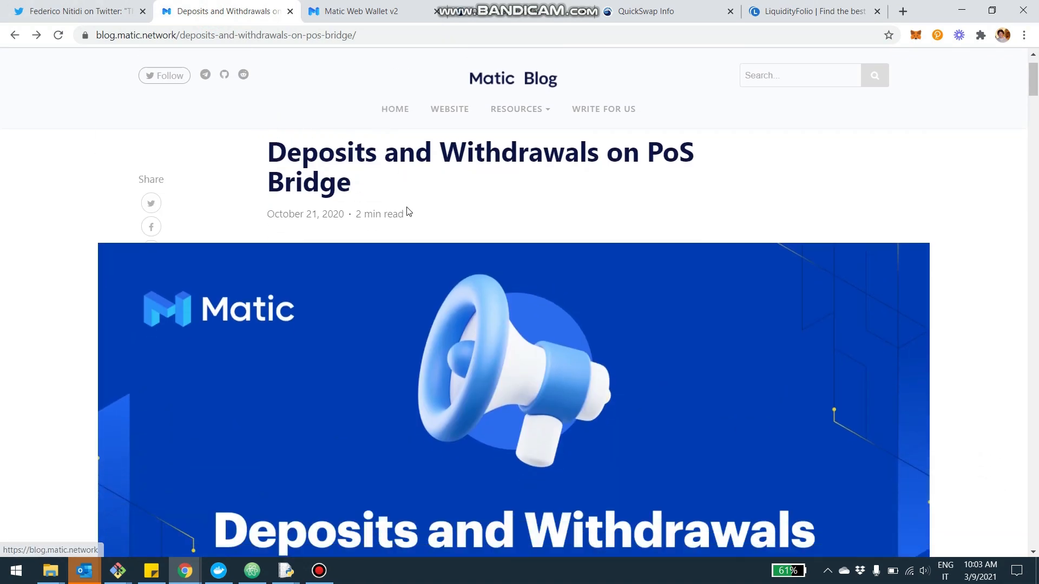
scroll(down, 3)
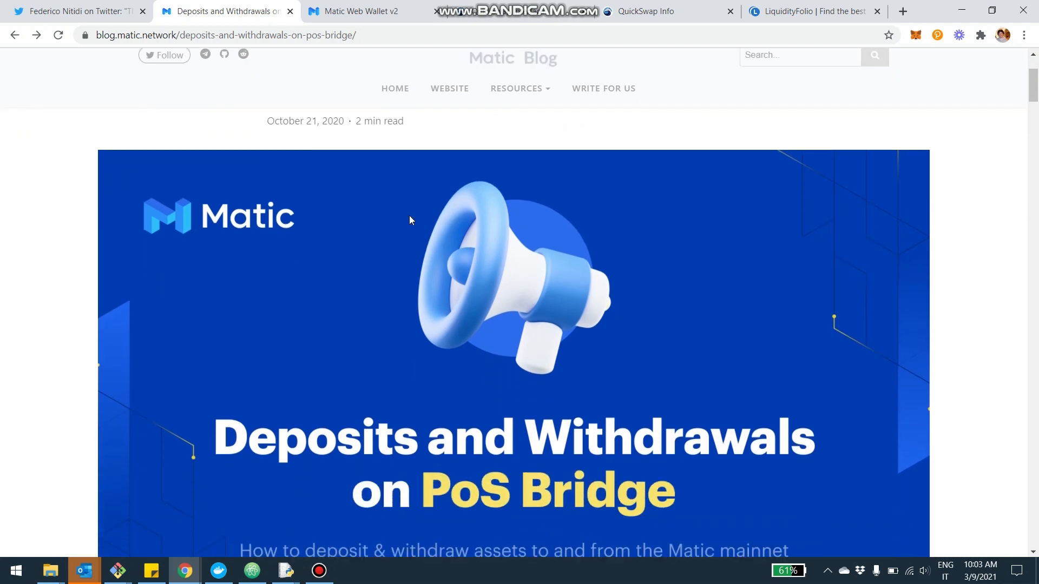
scroll(down, 3)
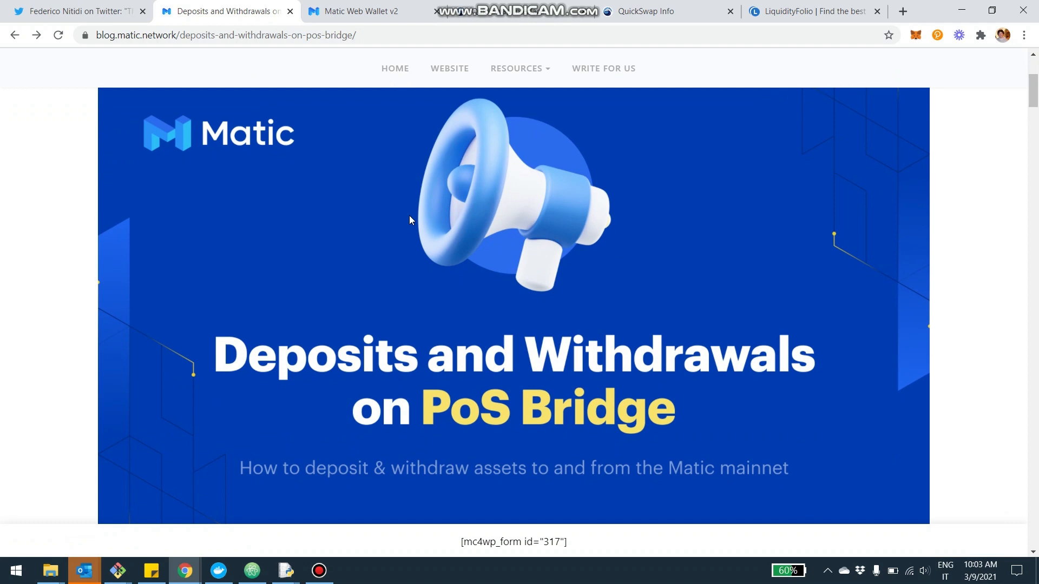
mouse_move(664, 316)
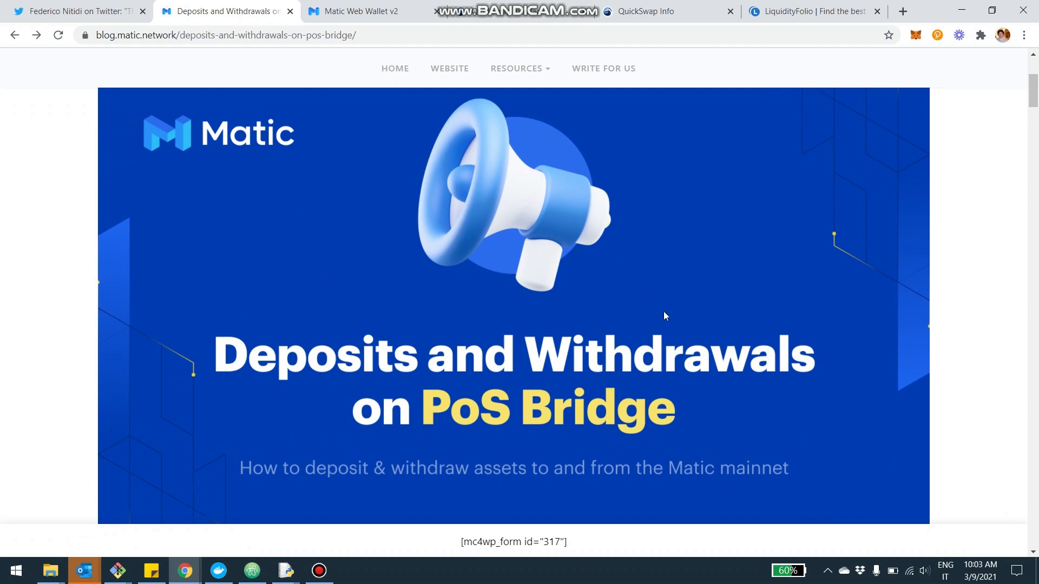
scroll(down, 3)
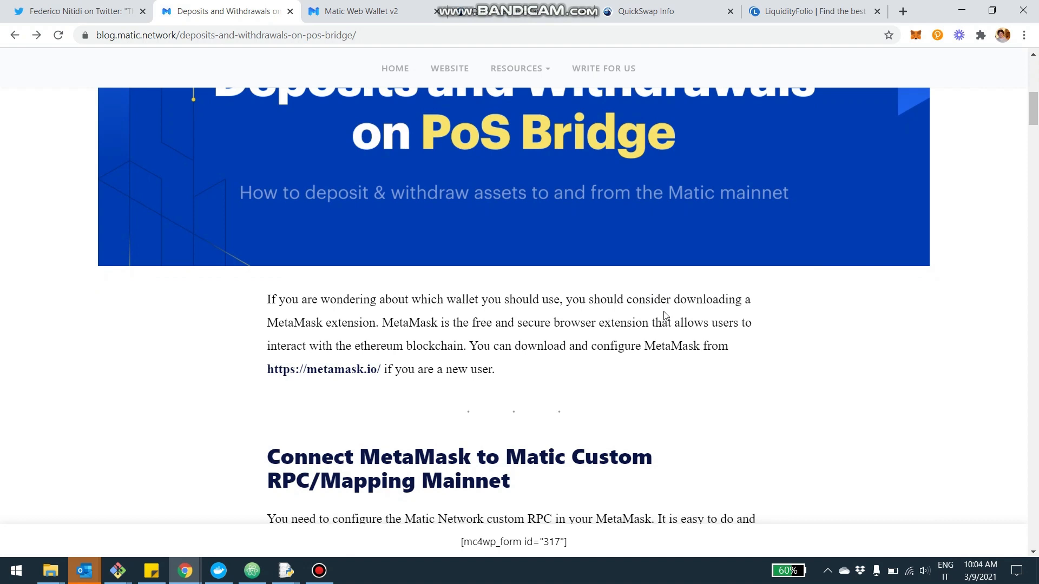
- Scroll to the Custom RPC/Mapping Mainnet section and its MetaMask Networks screenshot
scroll(down, 3)
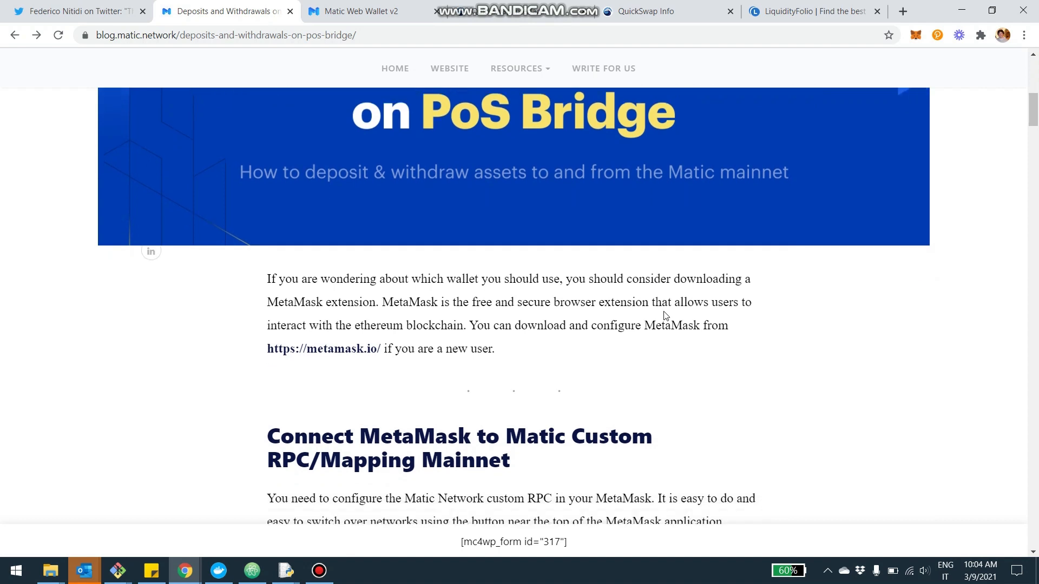
scroll(down, 3)
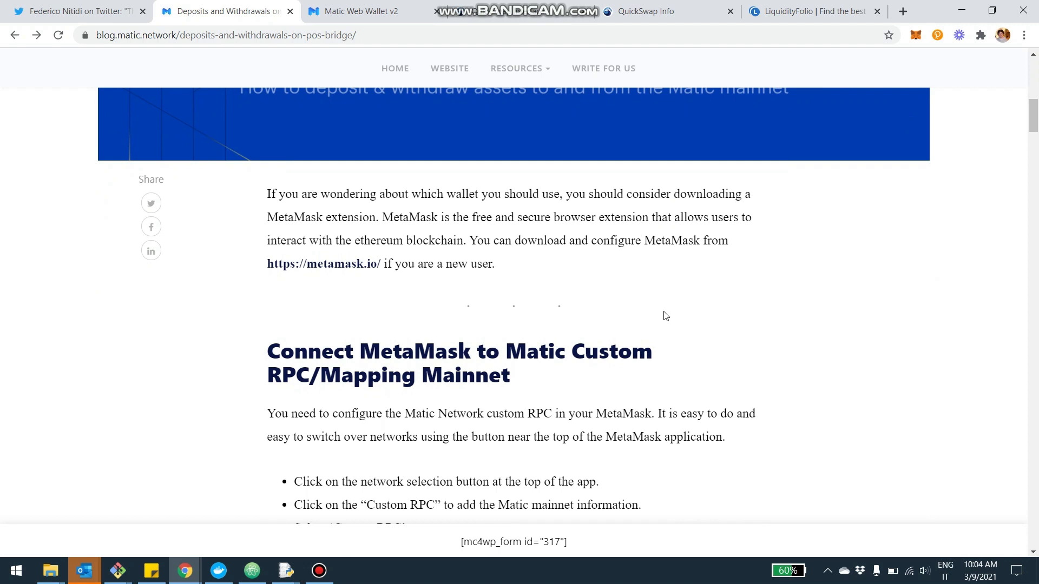
scroll(down, 3)
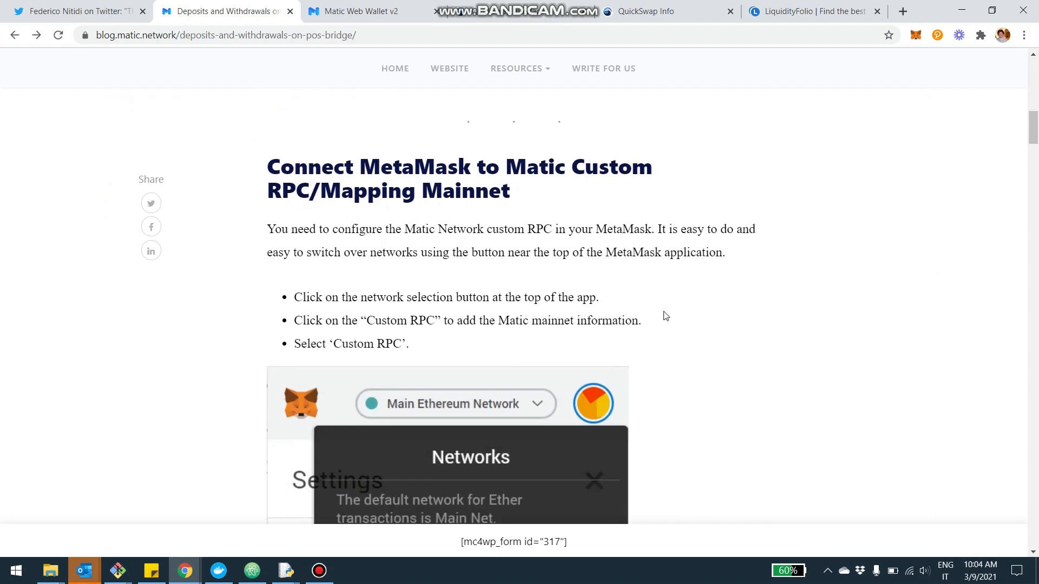
scroll(up, 3)
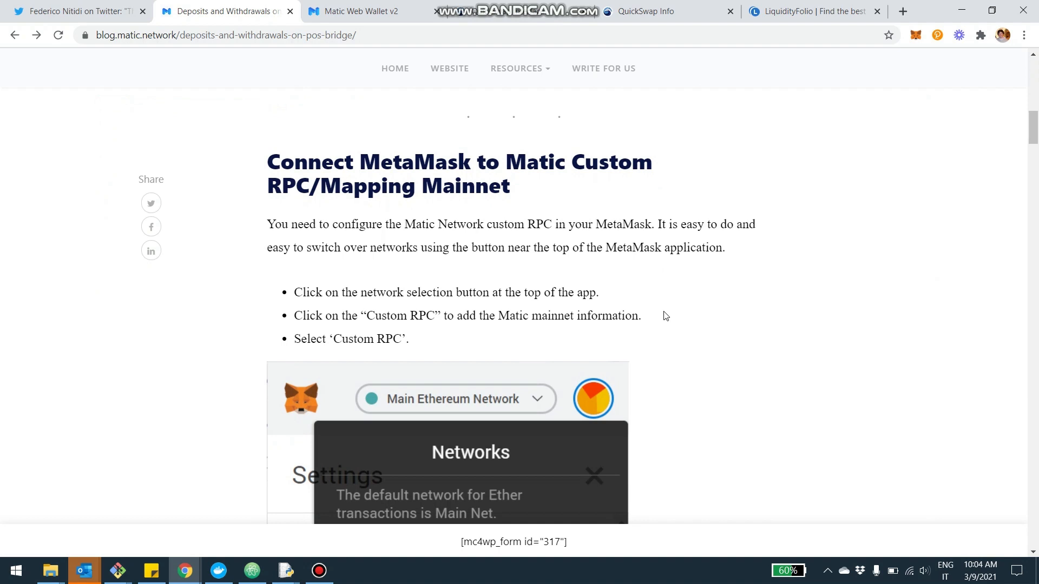
scroll(down, 3)
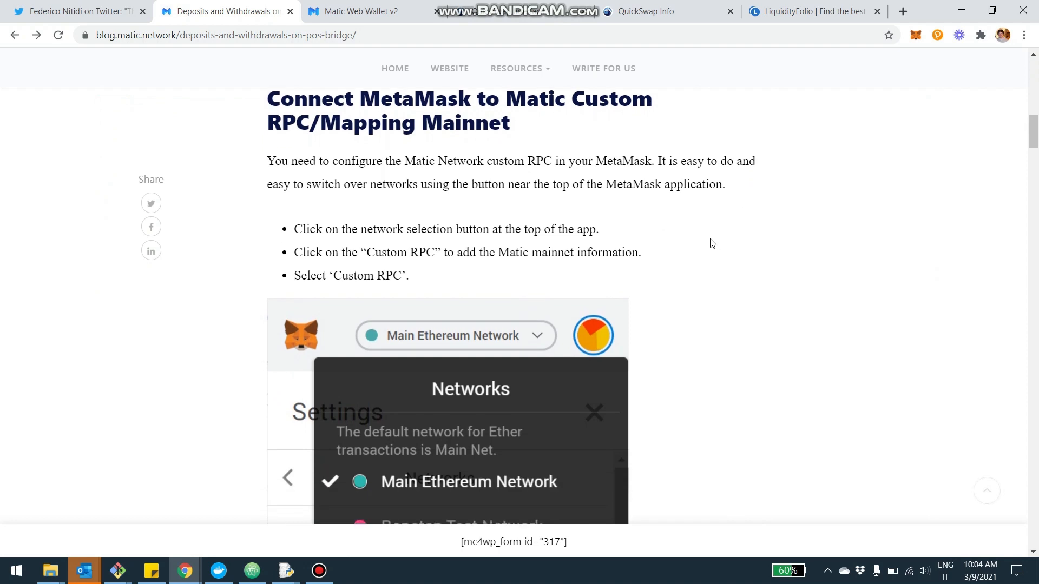
mouse_move(280, 61)
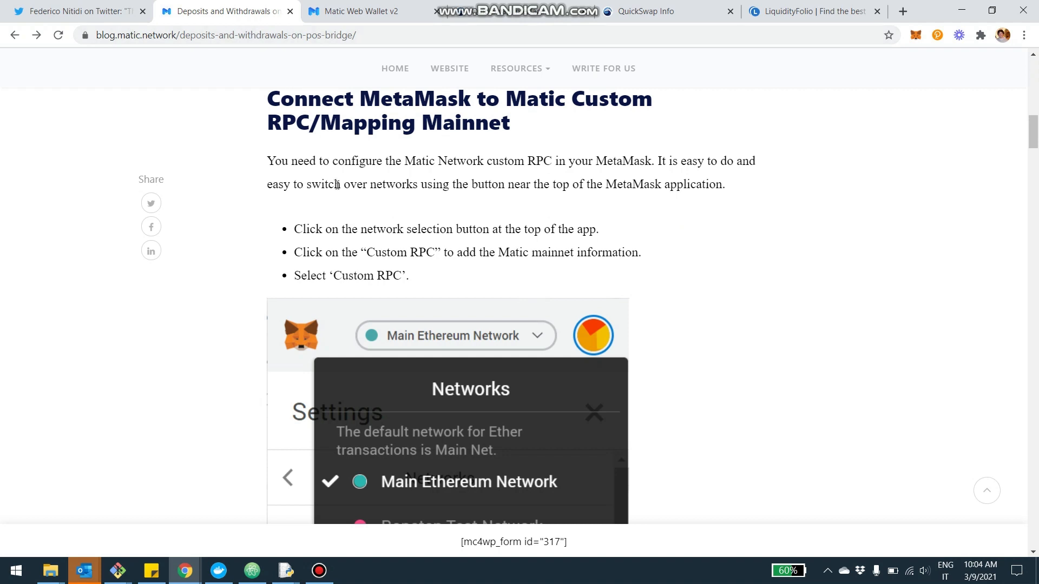
mouse_move(375, 230)
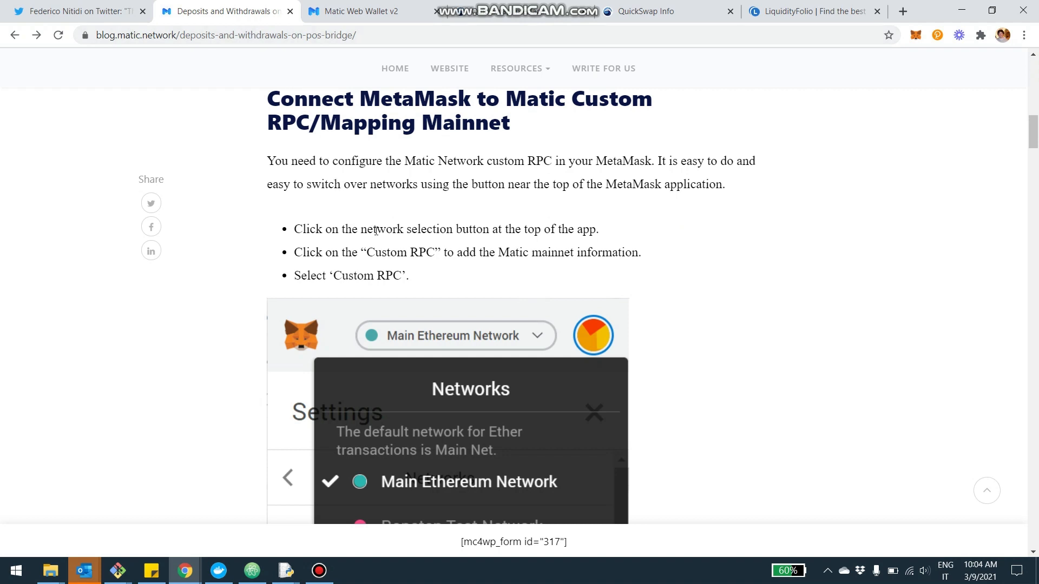
mouse_move(525, 129)
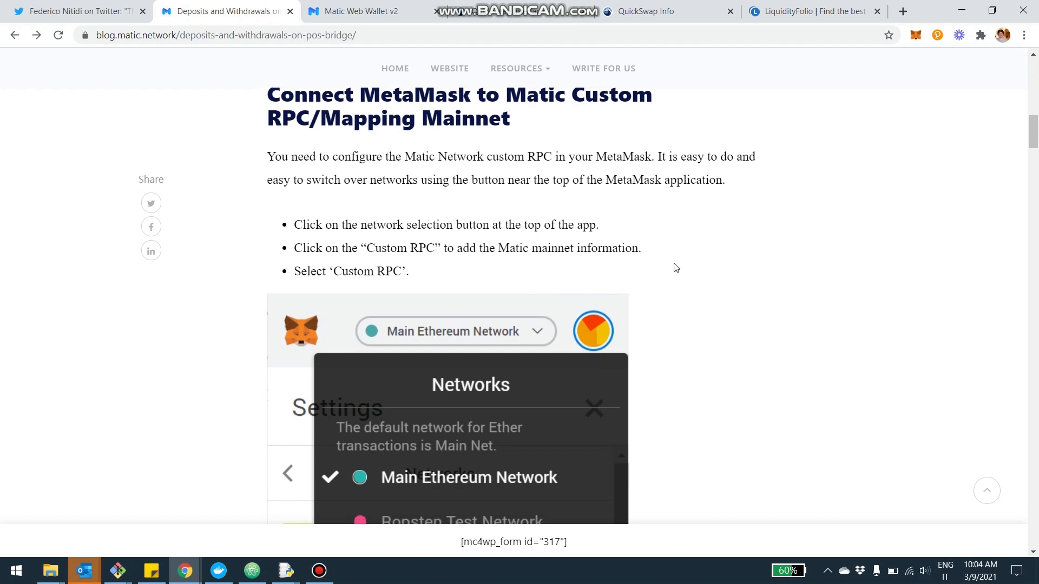
scroll(down, 3)
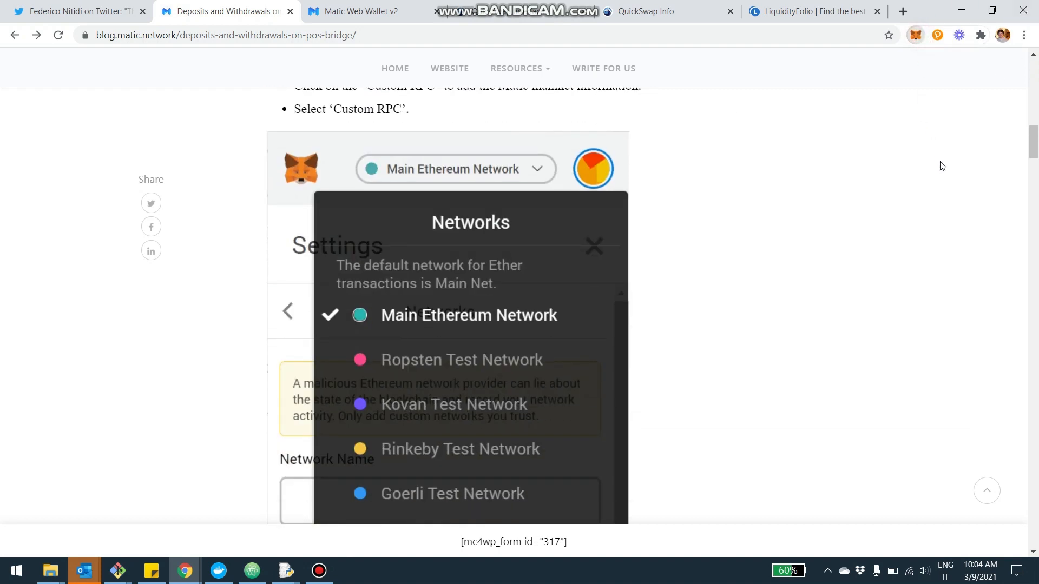
- Confirm Matic Mainnet in MetaMask's network list, then read the blog's Matic Mainnet RPC details
click(915, 35)
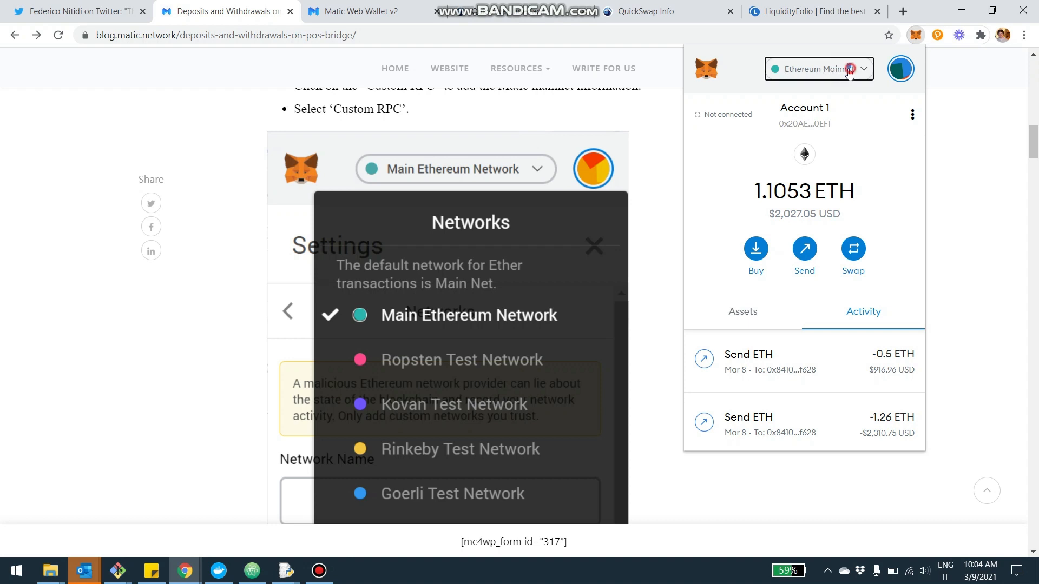
click(817, 69)
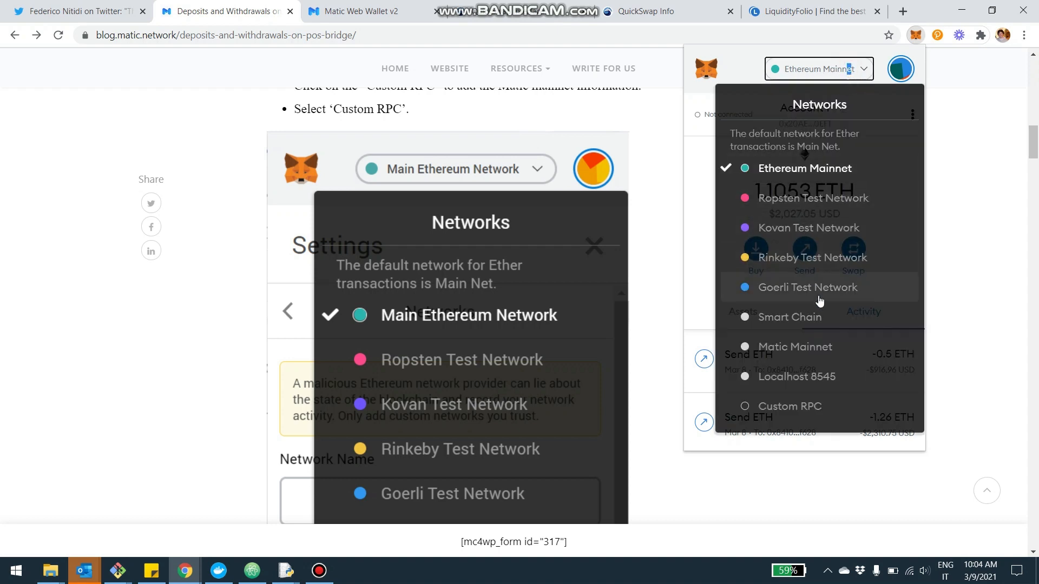
mouse_move(768, 411)
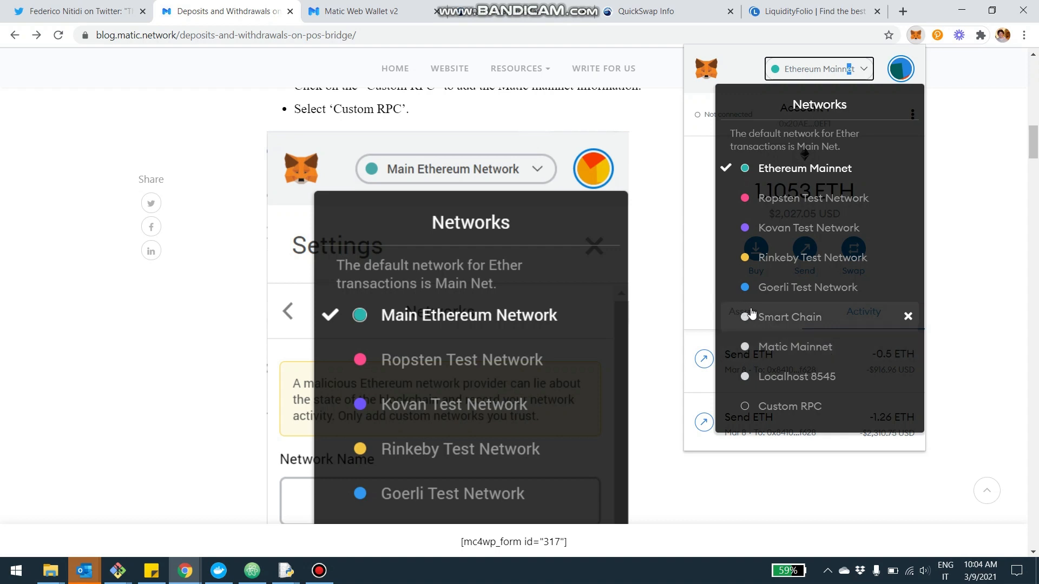
mouse_move(750, 327)
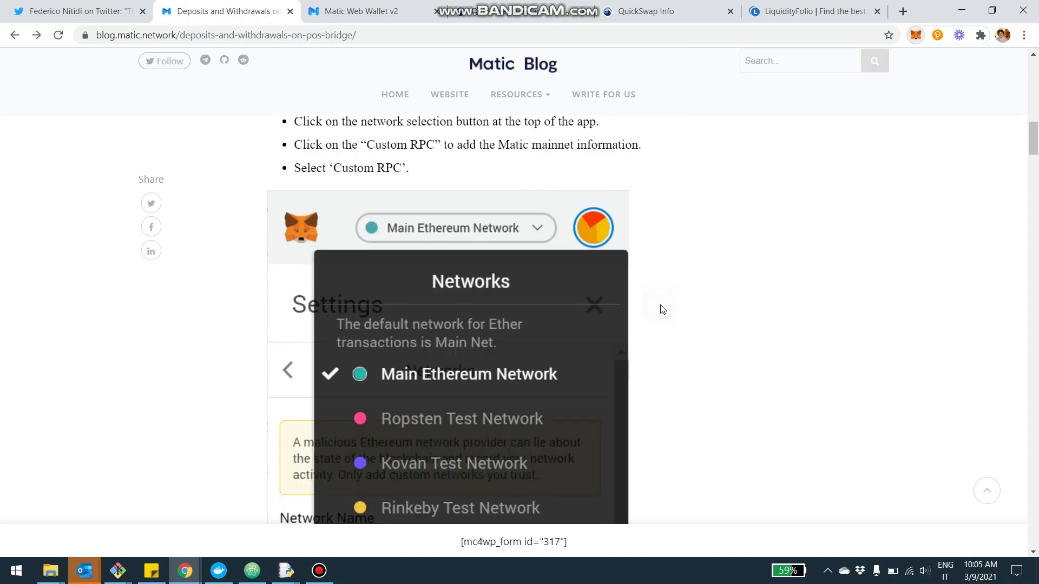
scroll(down, 3)
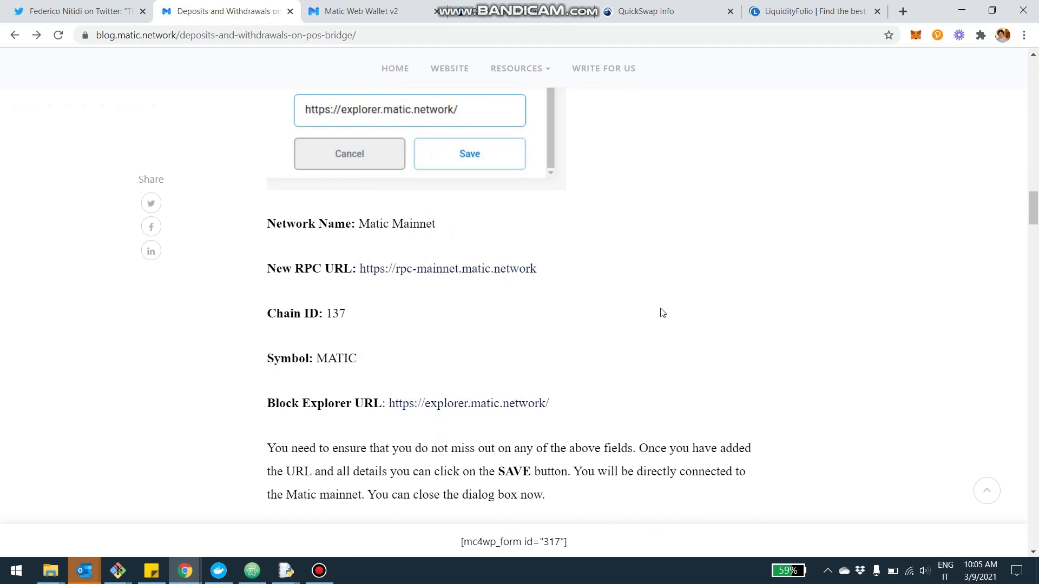
click(354, 11)
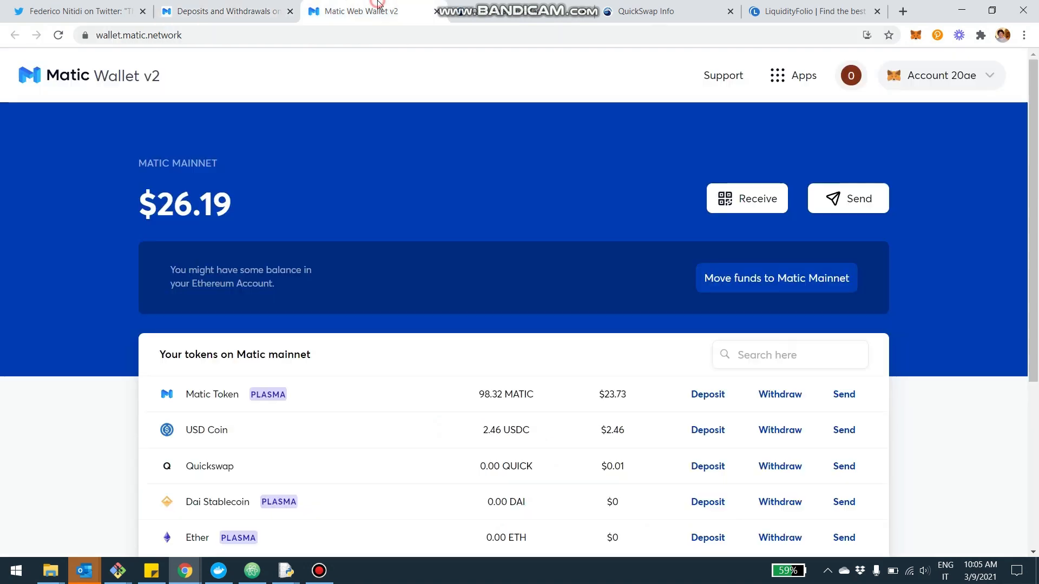
mouse_move(476, 281)
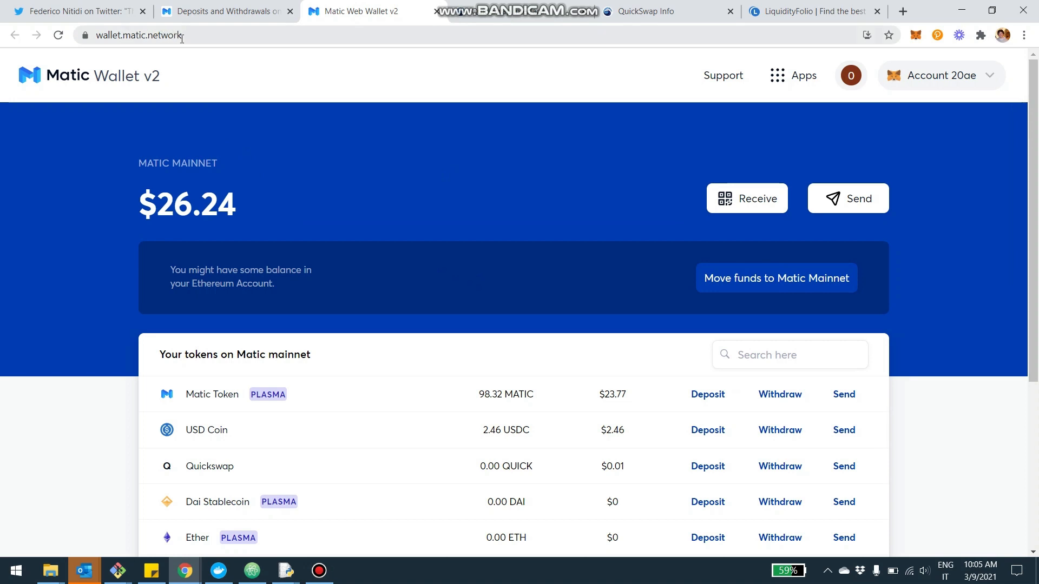
mouse_move(370, 137)
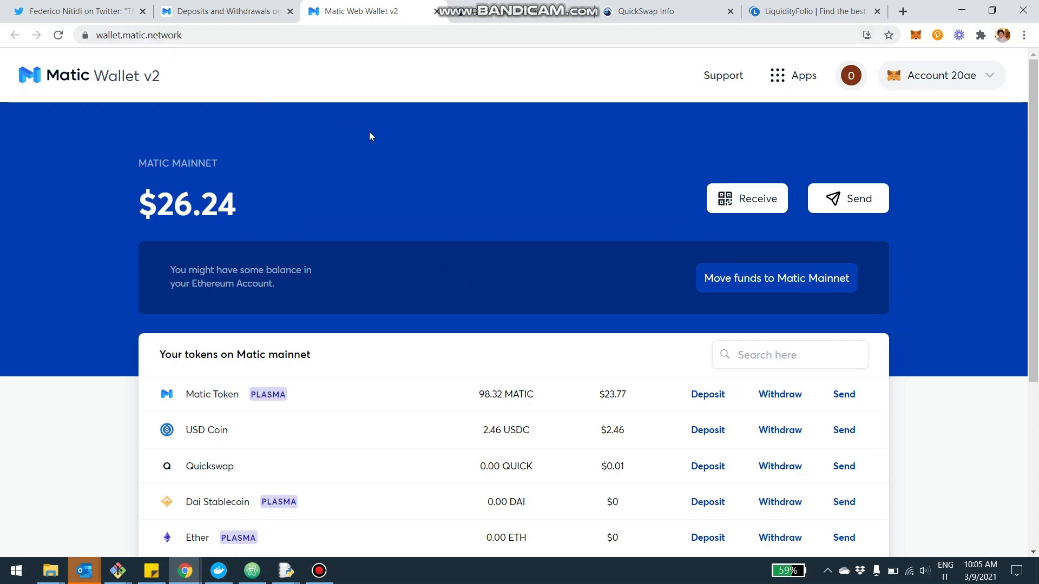
scroll(down, 3)
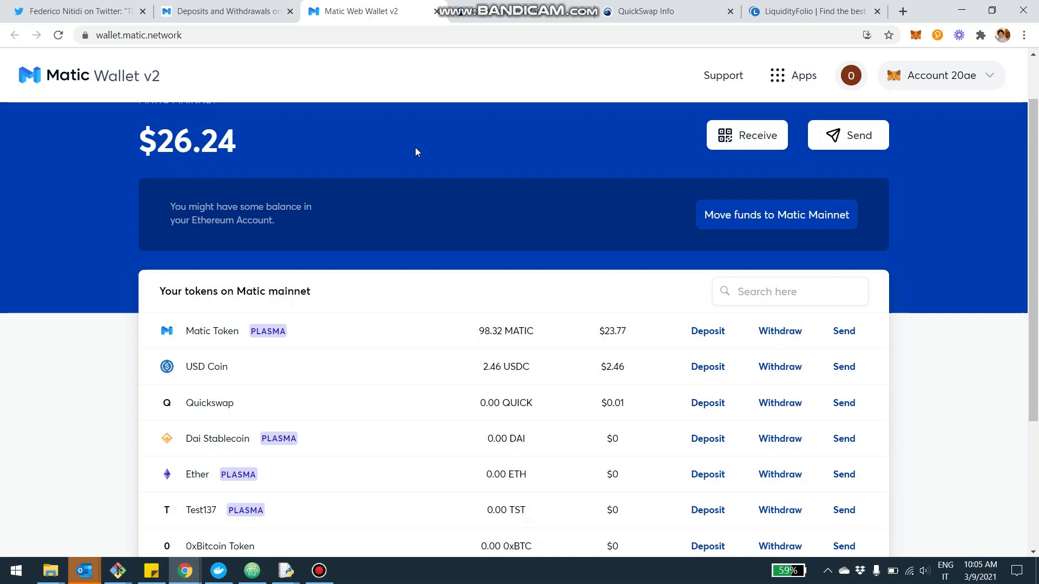
mouse_move(448, 265)
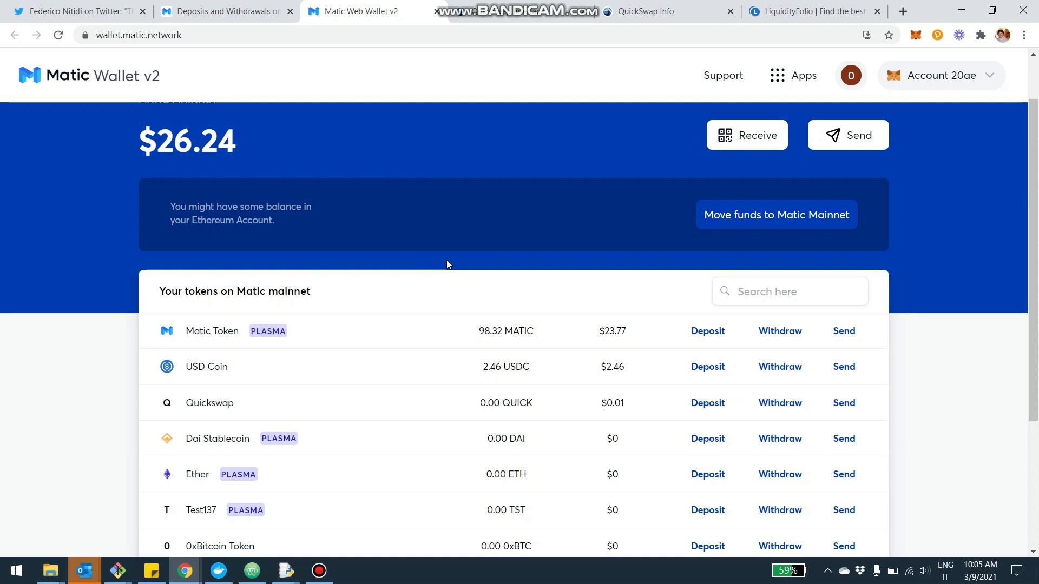
scroll(down, 3)
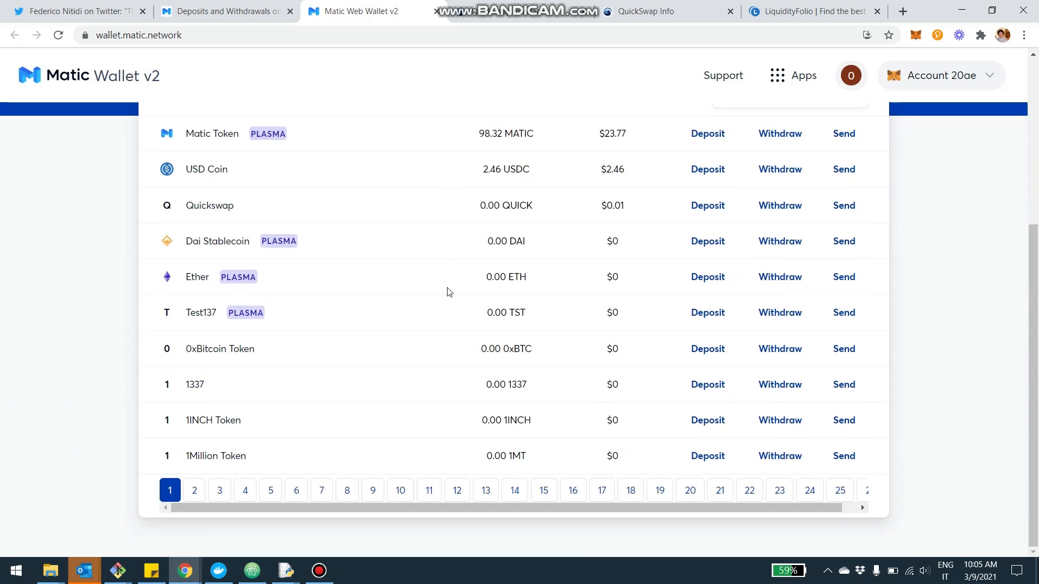
mouse_move(472, 229)
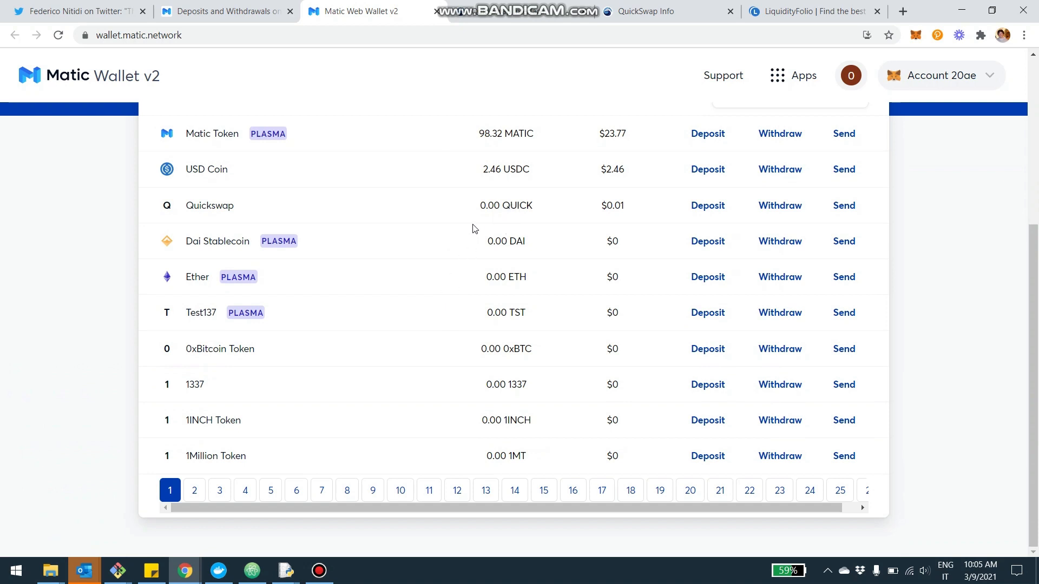
scroll(up, 3)
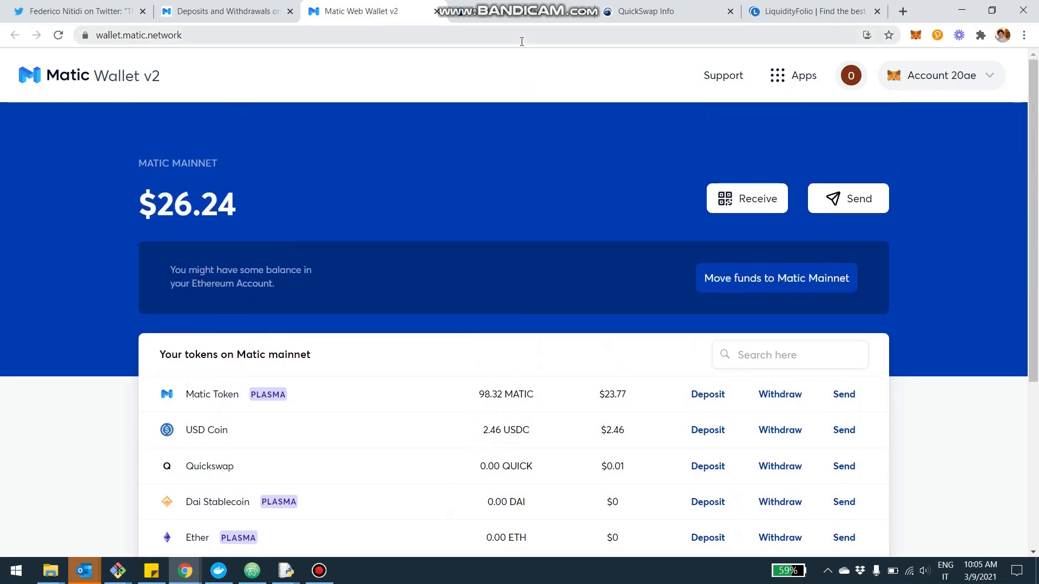
mouse_move(507, 17)
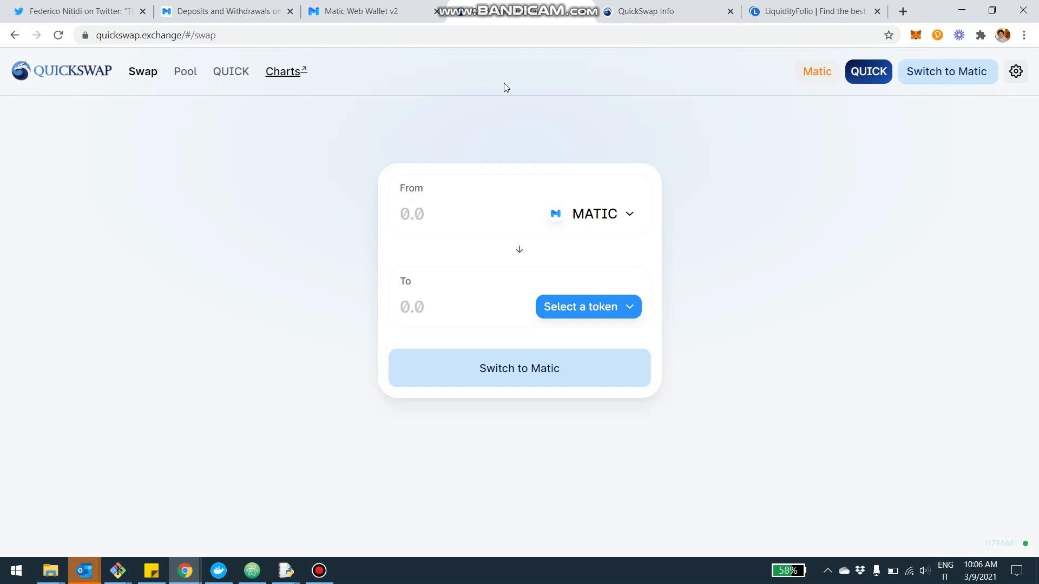
mouse_move(149, 218)
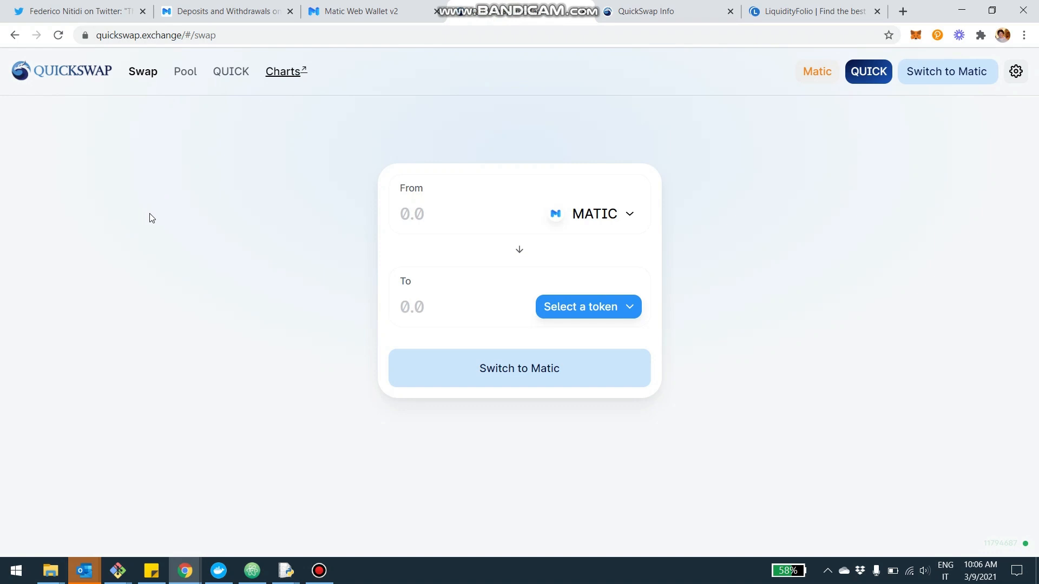
mouse_move(146, 219)
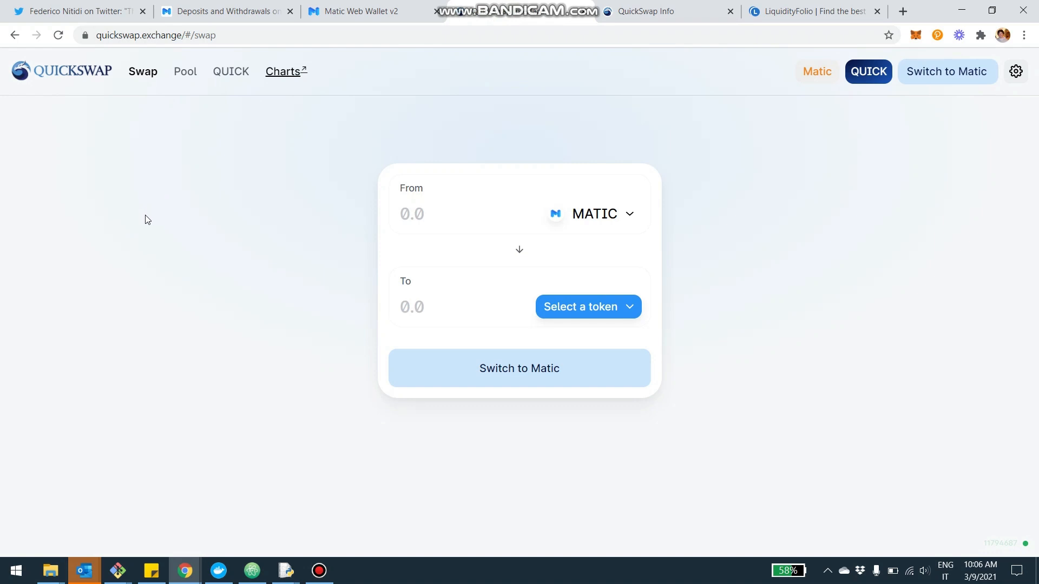
mouse_move(704, 100)
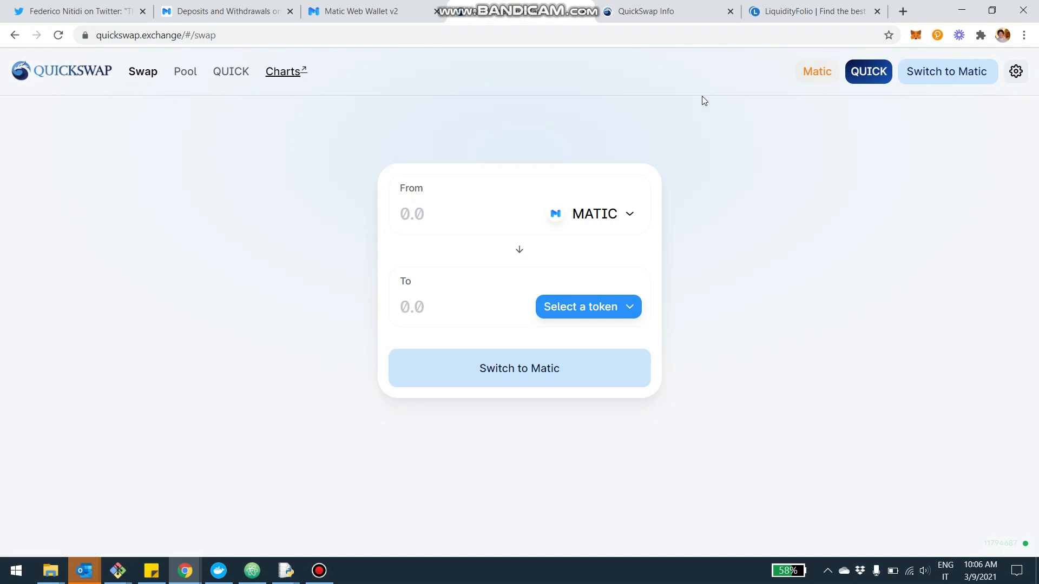
mouse_move(652, 534)
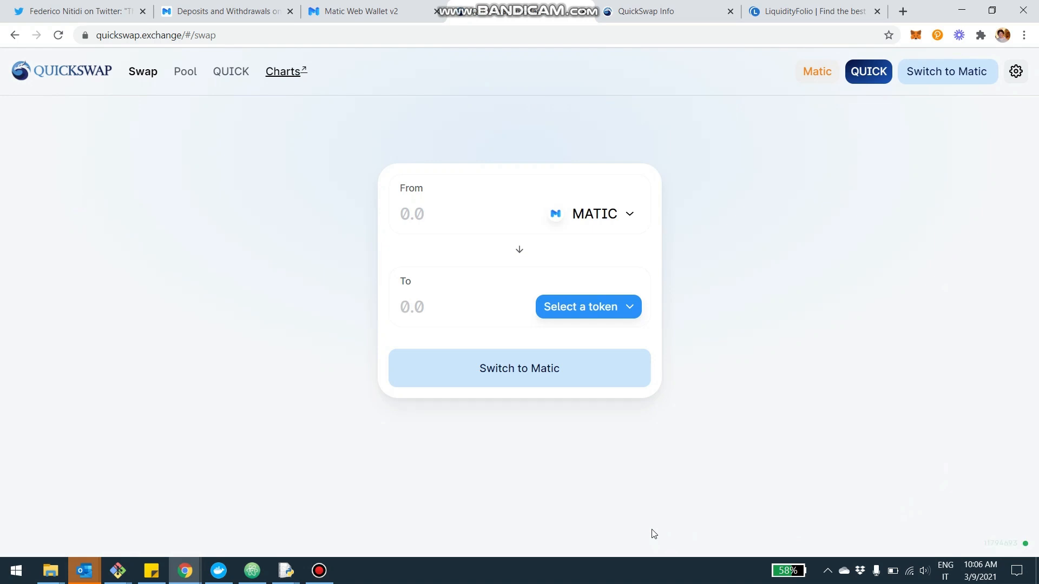
mouse_move(585, 490)
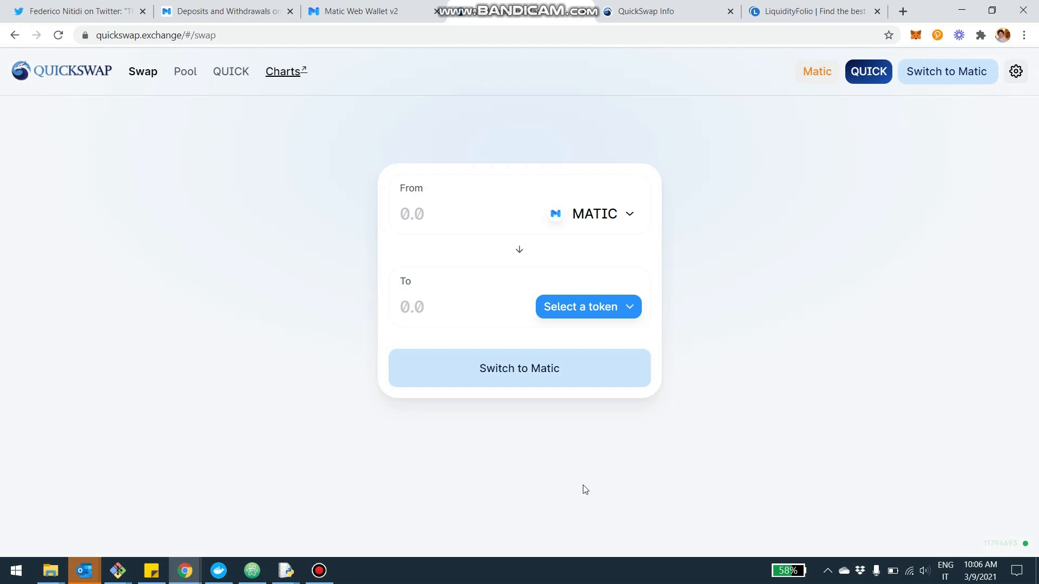
mouse_move(613, 6)
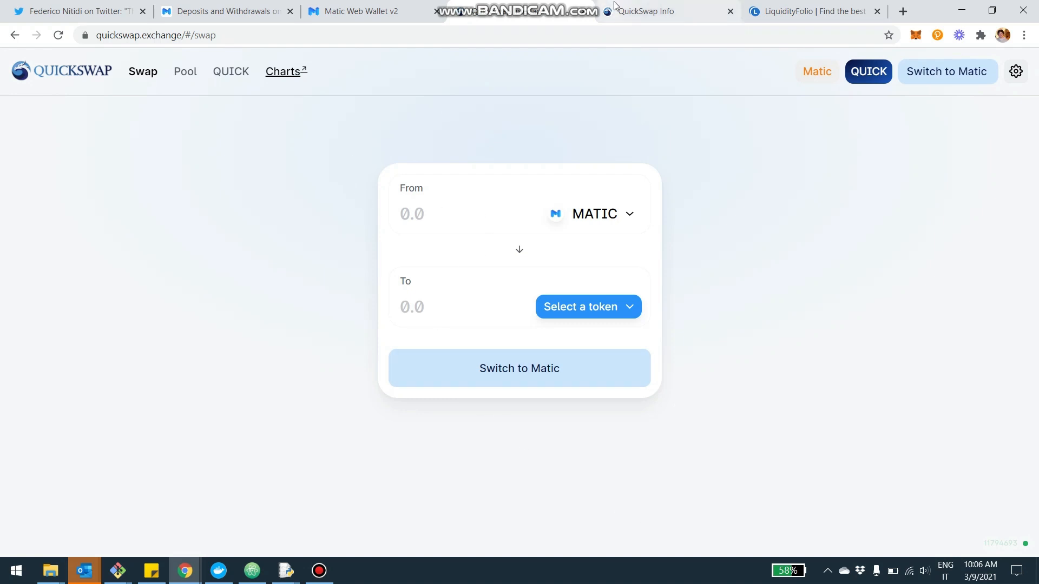
- Look over the QuickSwap swap page with MATIC preset as the From token
click(643, 12)
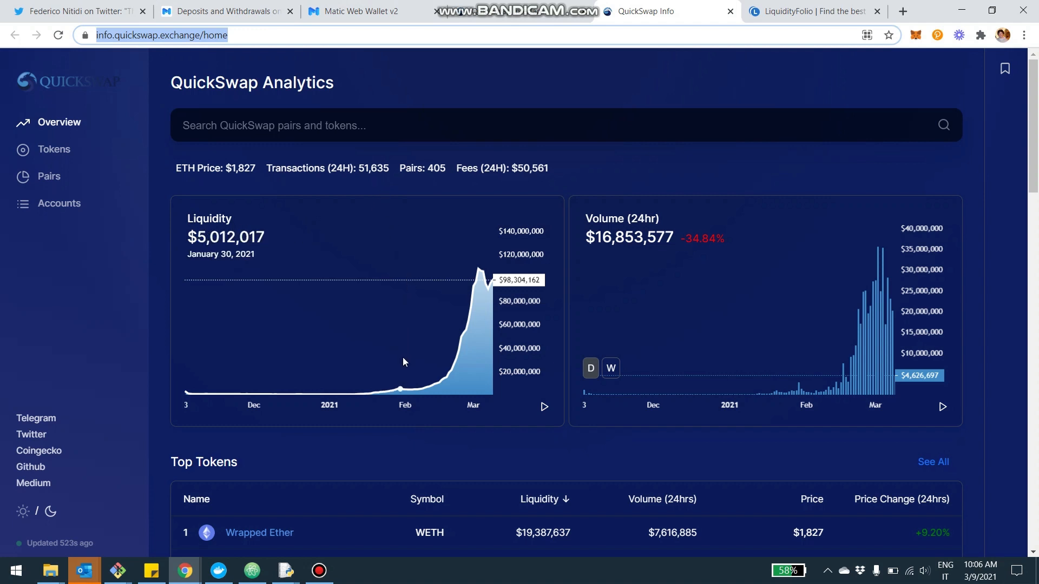
mouse_move(463, 390)
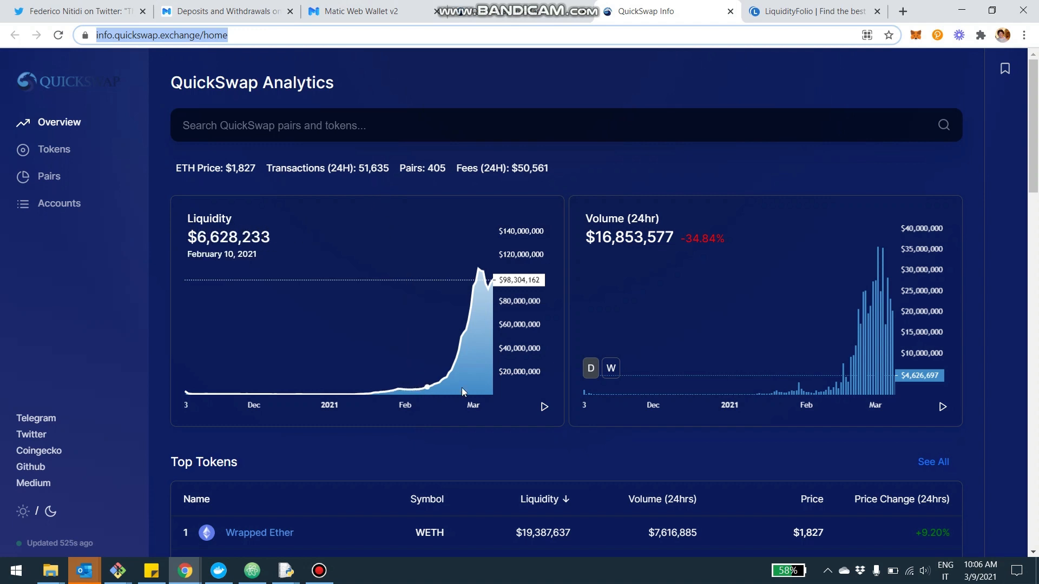
mouse_move(814, 386)
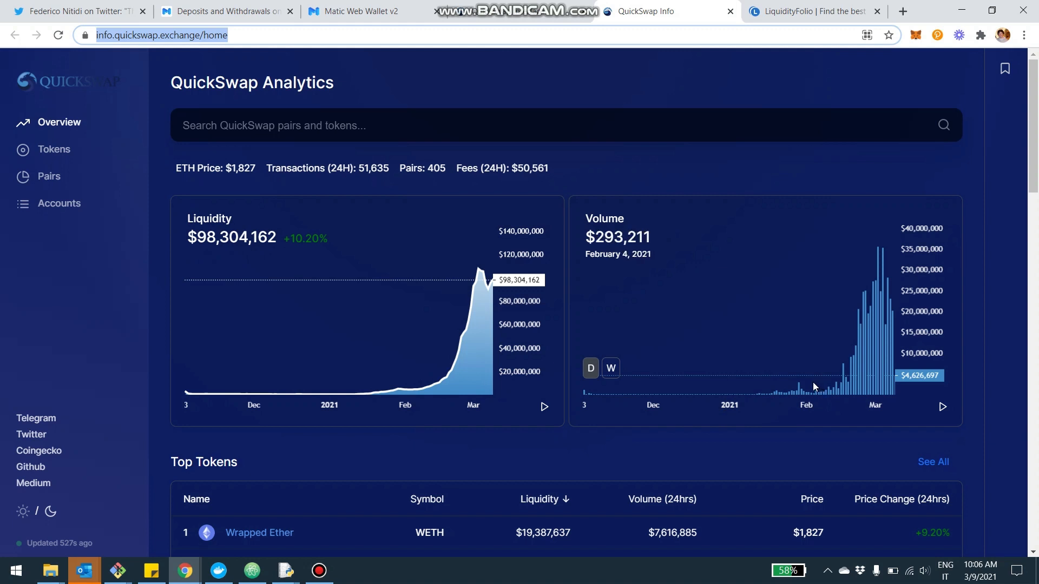
mouse_move(812, 387)
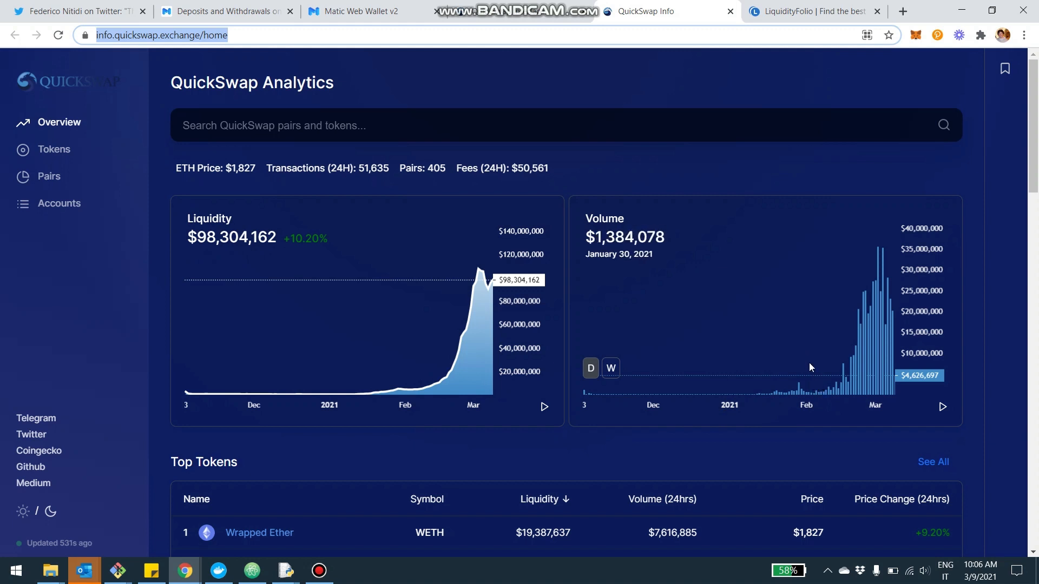
mouse_move(556, 287)
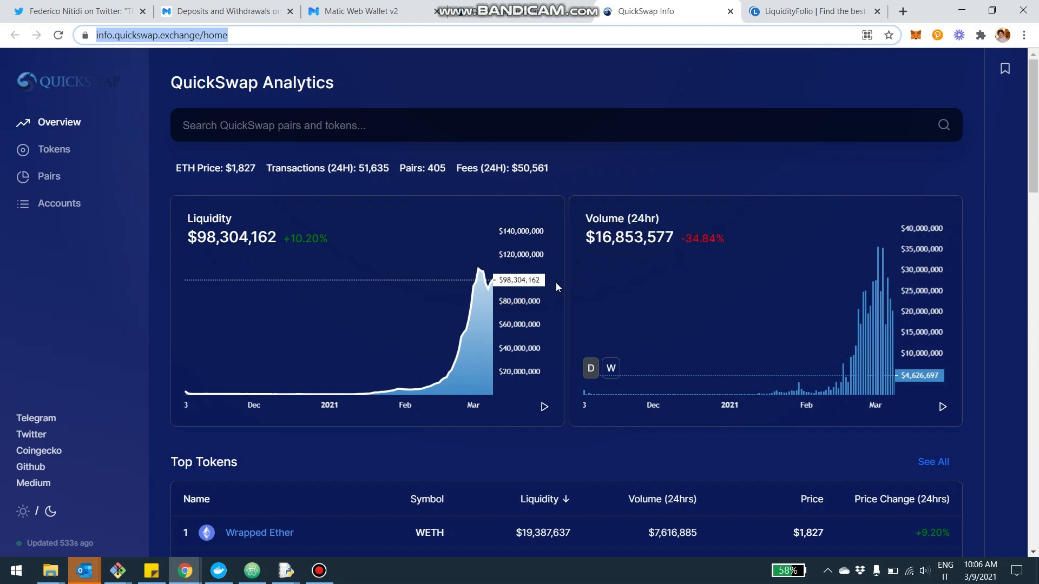
mouse_move(504, 305)
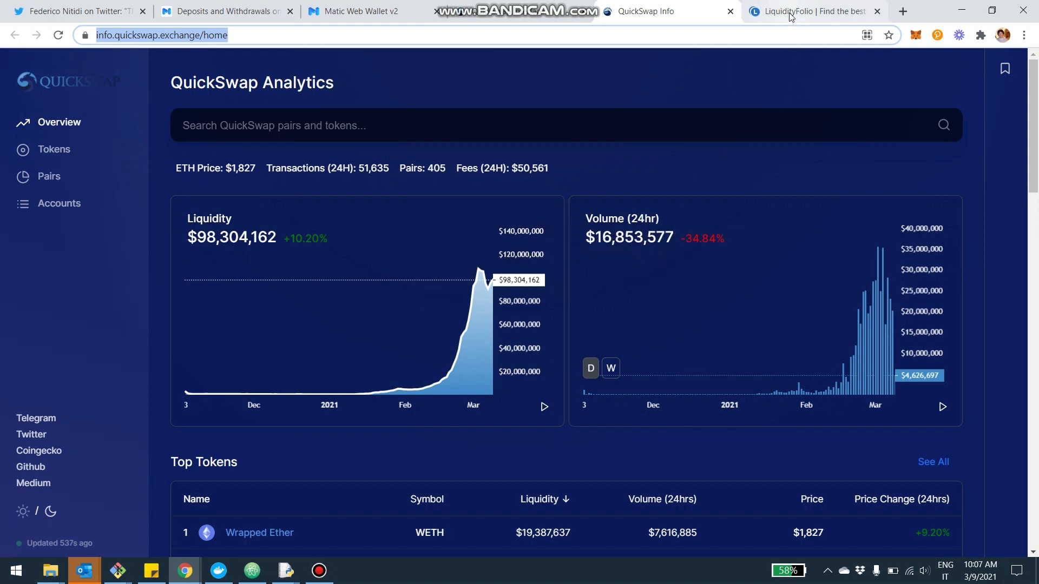
mouse_move(637, 114)
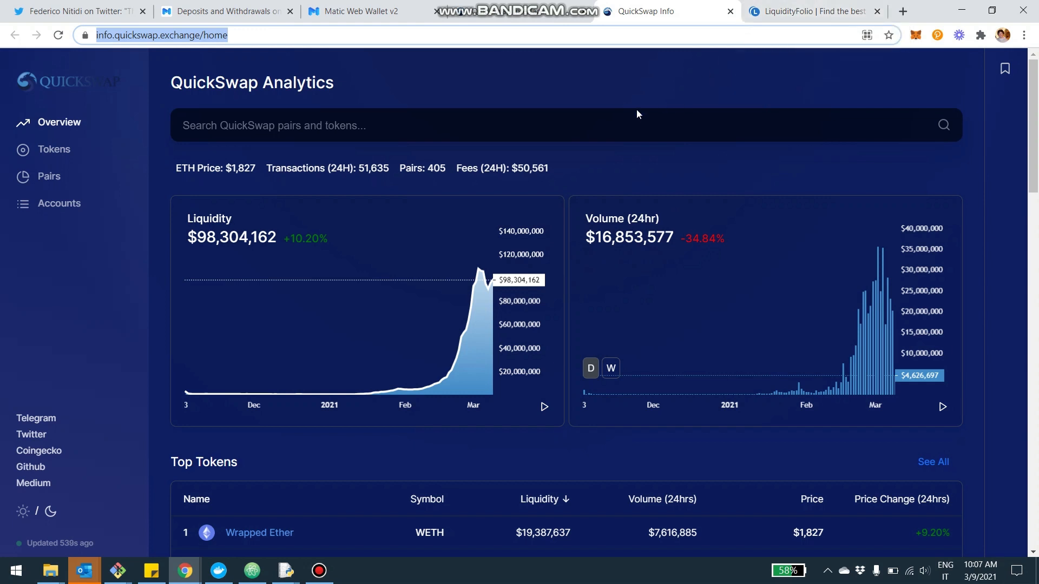
- Explore QuickSwap Info's liquidity and 24-hour volume history charts
click(815, 11)
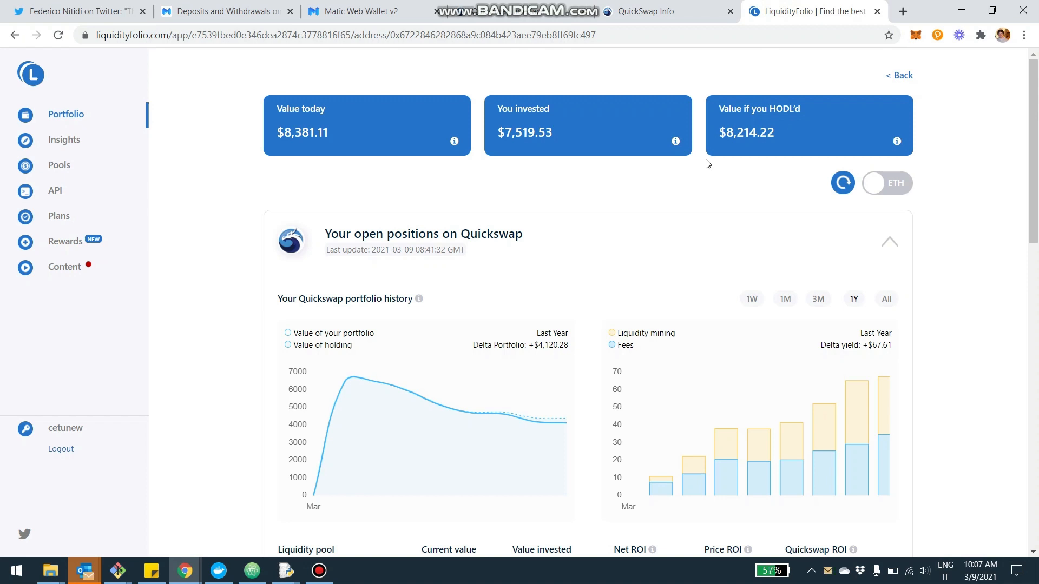
mouse_move(672, 169)
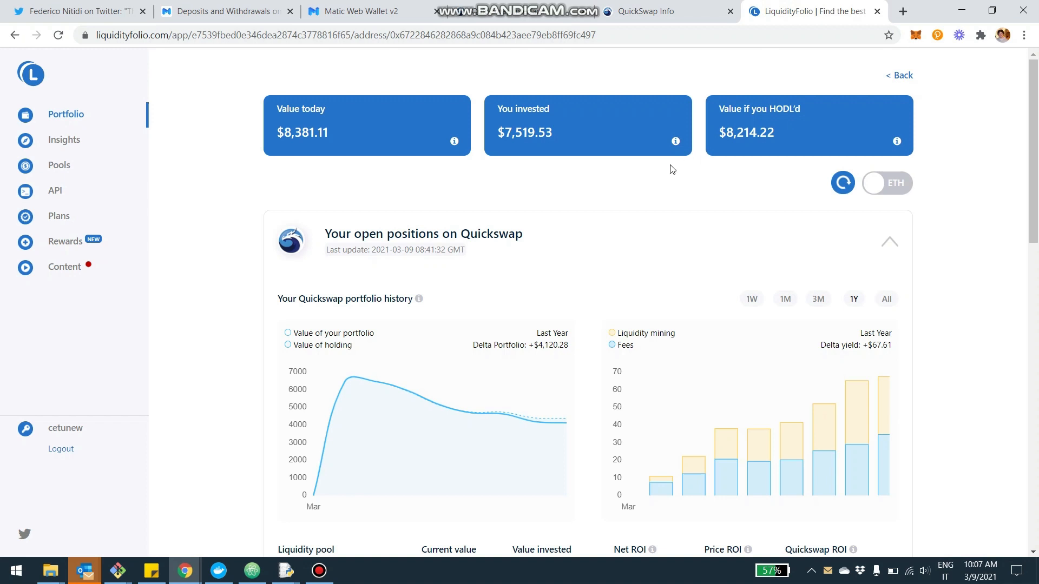
mouse_move(220, 185)
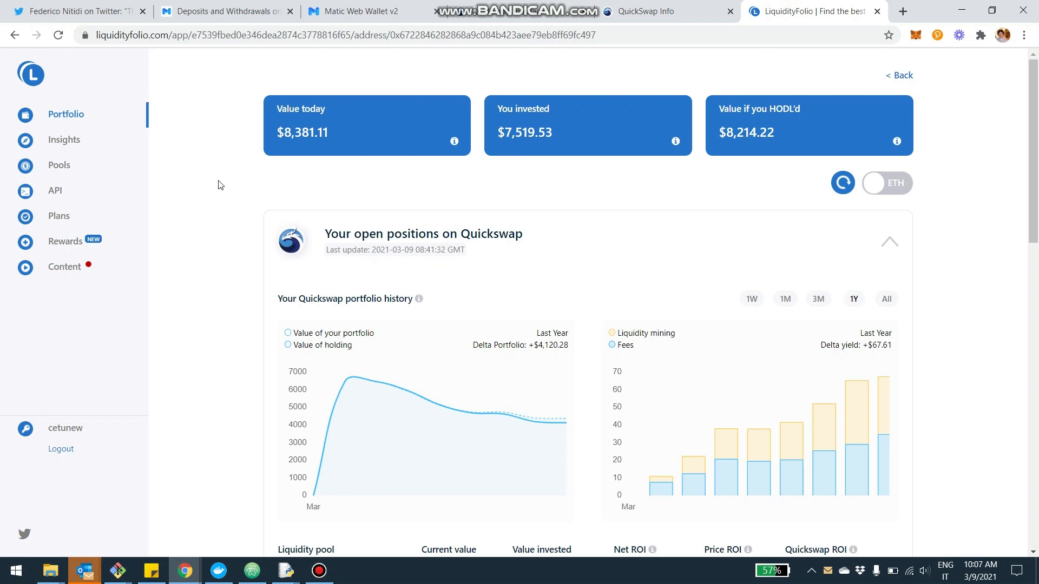
- Review the Quickswap open positions, worth $8,381.11 today, with portfolio history
click(59, 165)
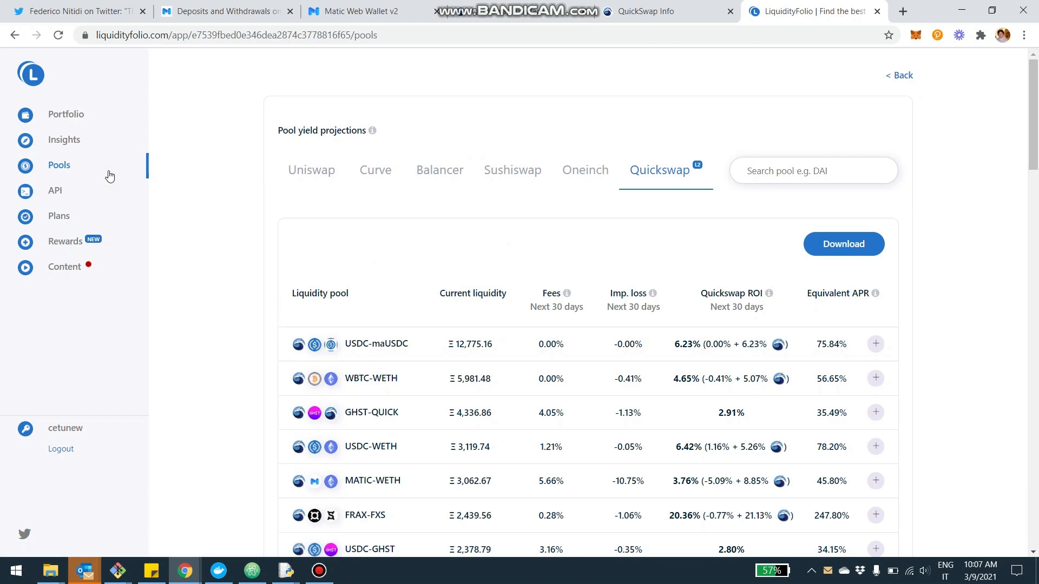
mouse_move(314, 189)
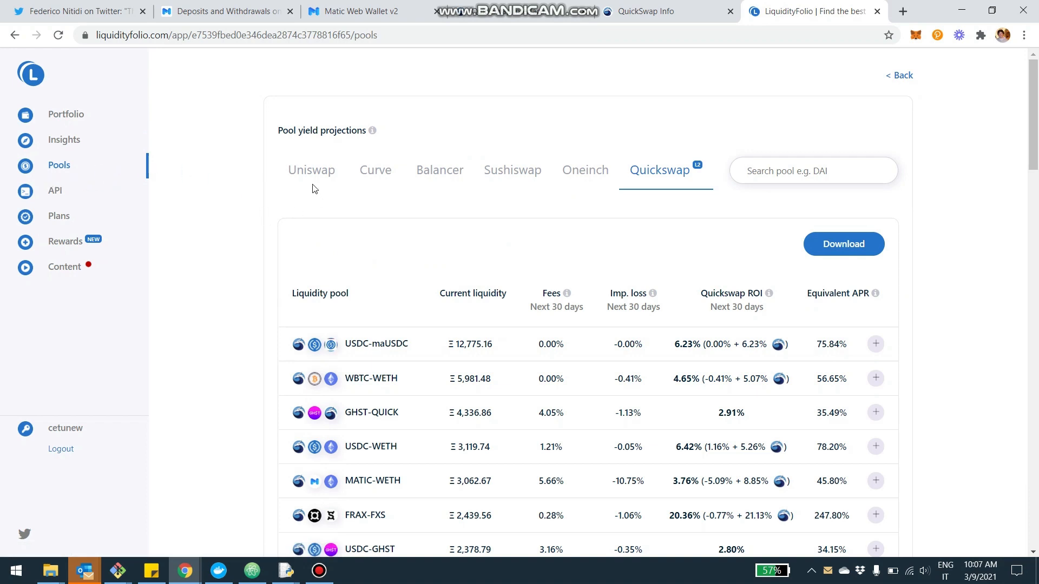
mouse_move(311, 169)
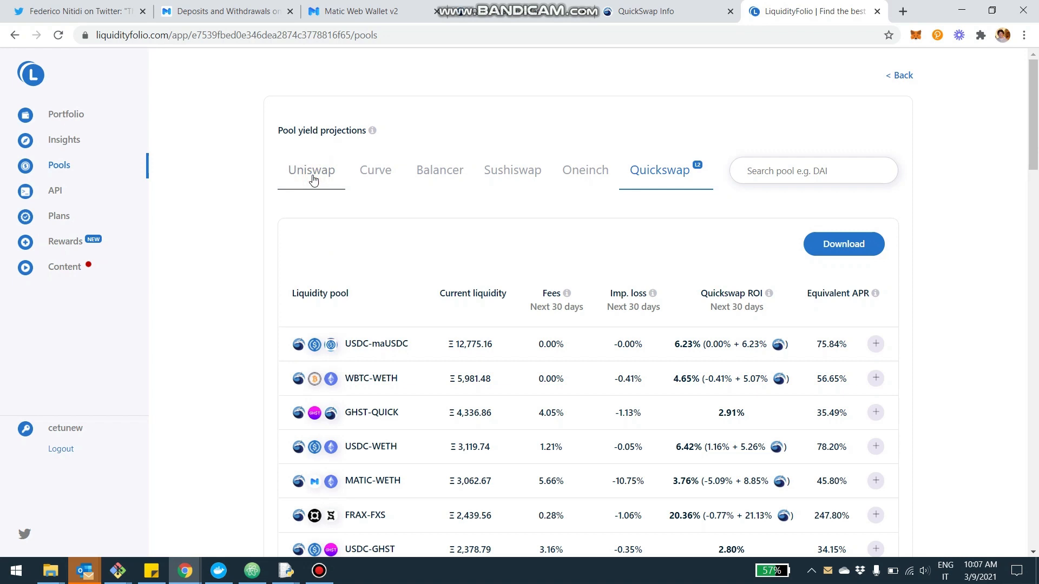
- Compare the Uniswap pool projections, then return to the Quickswap pool list
click(310, 169)
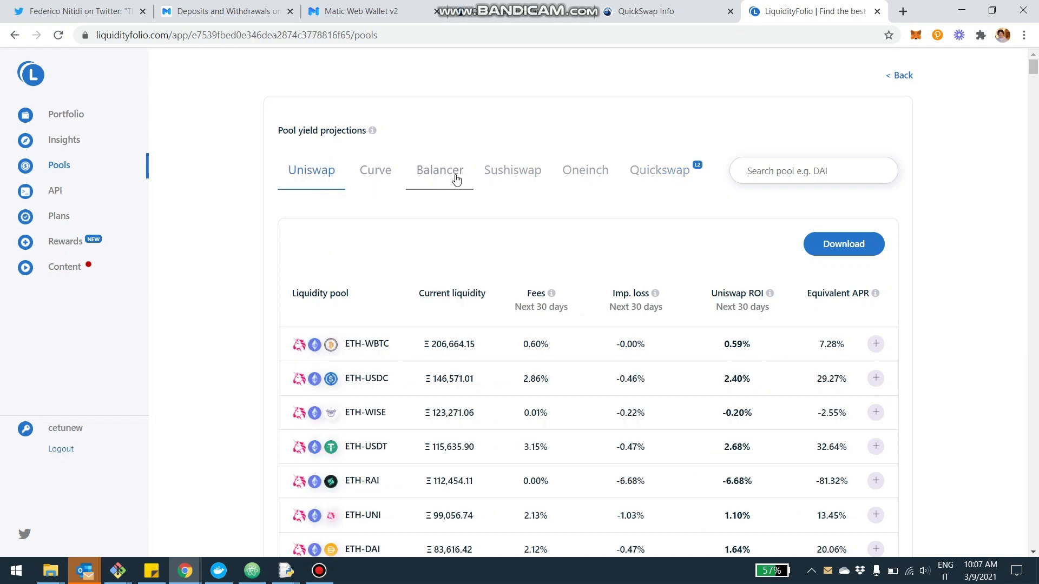
mouse_move(685, 185)
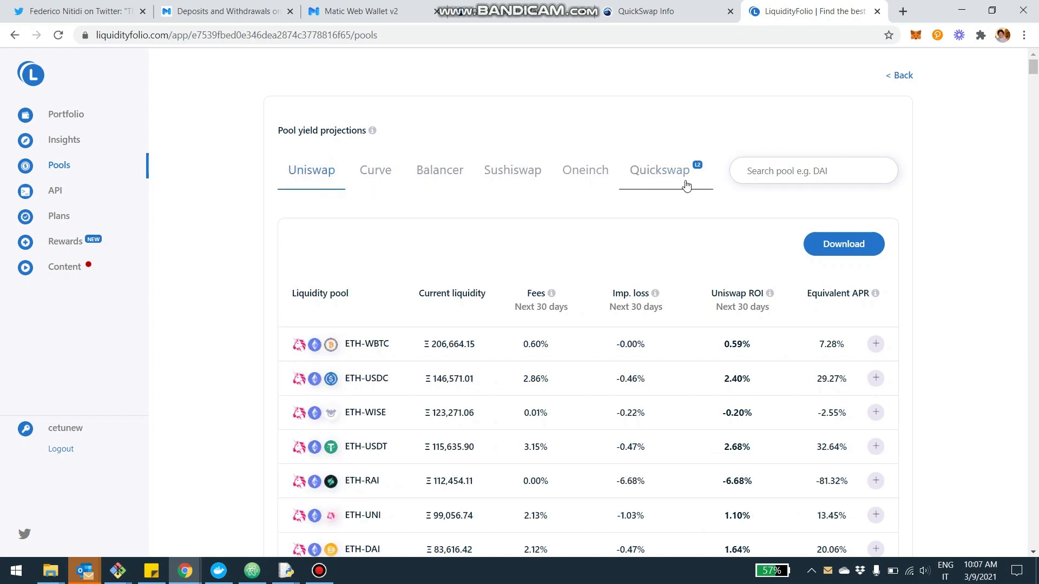
mouse_move(699, 174)
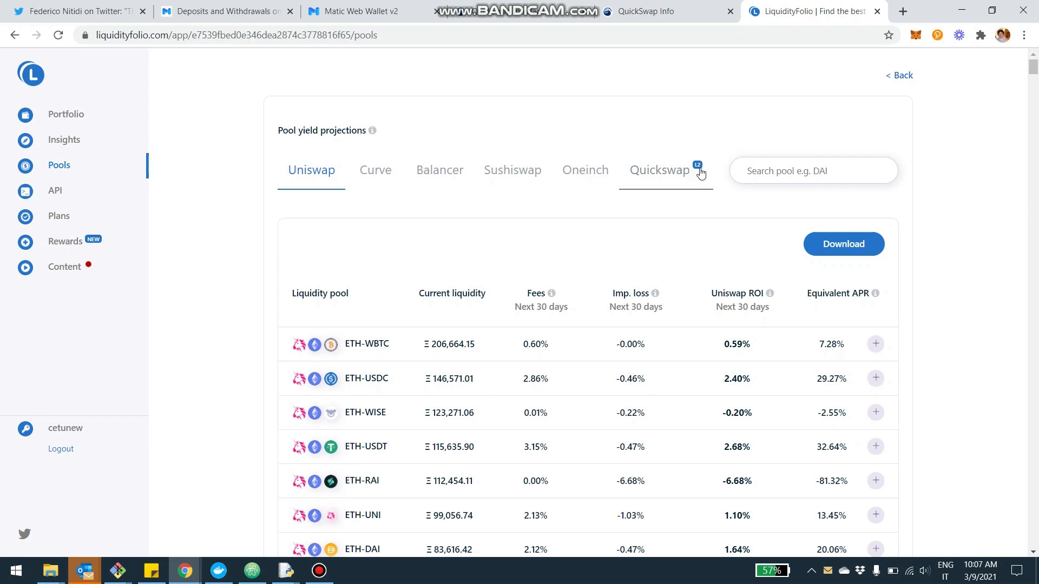
mouse_move(650, 190)
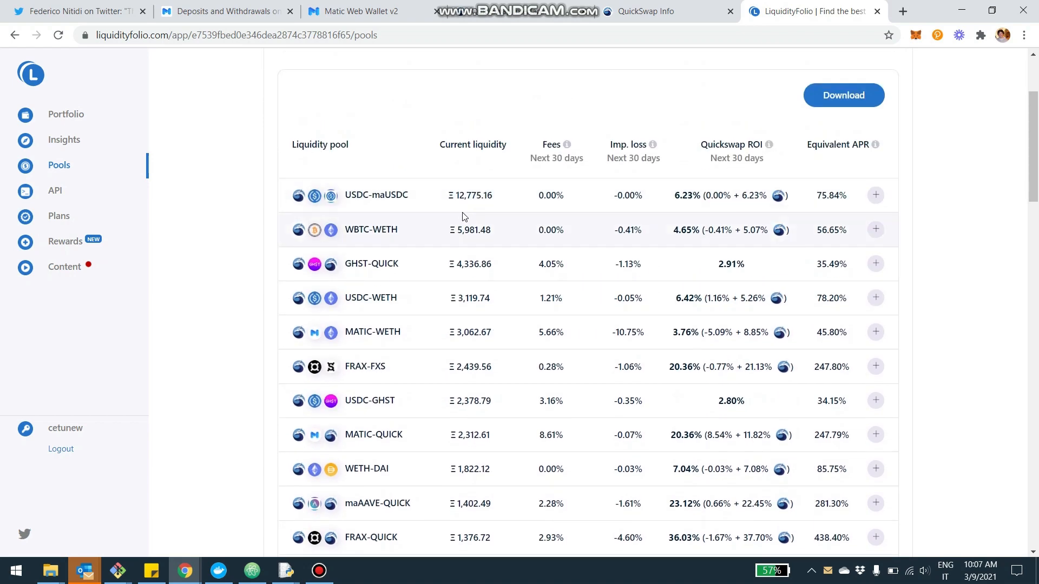
mouse_move(464, 210)
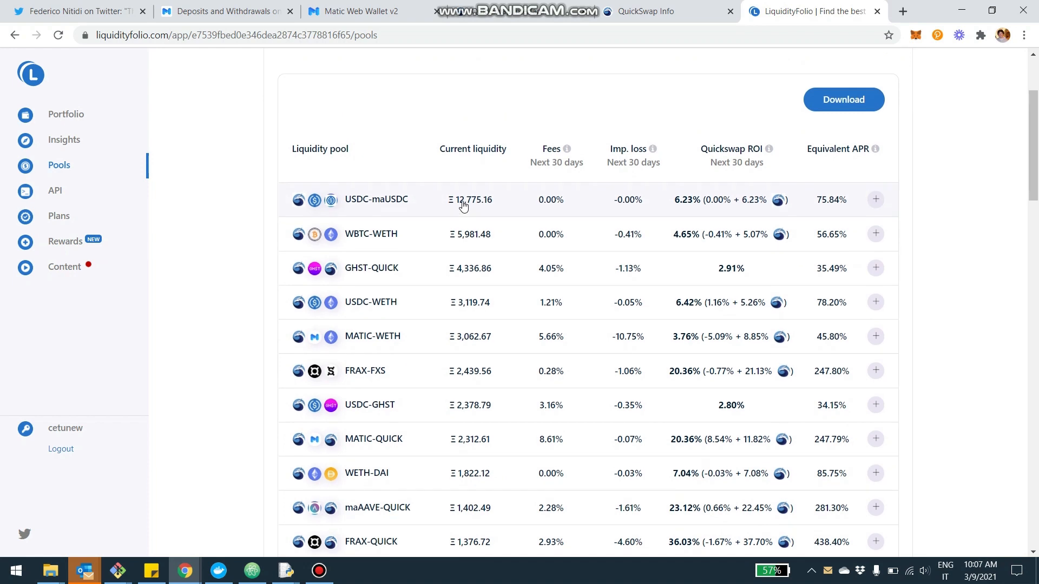
scroll(up, 3)
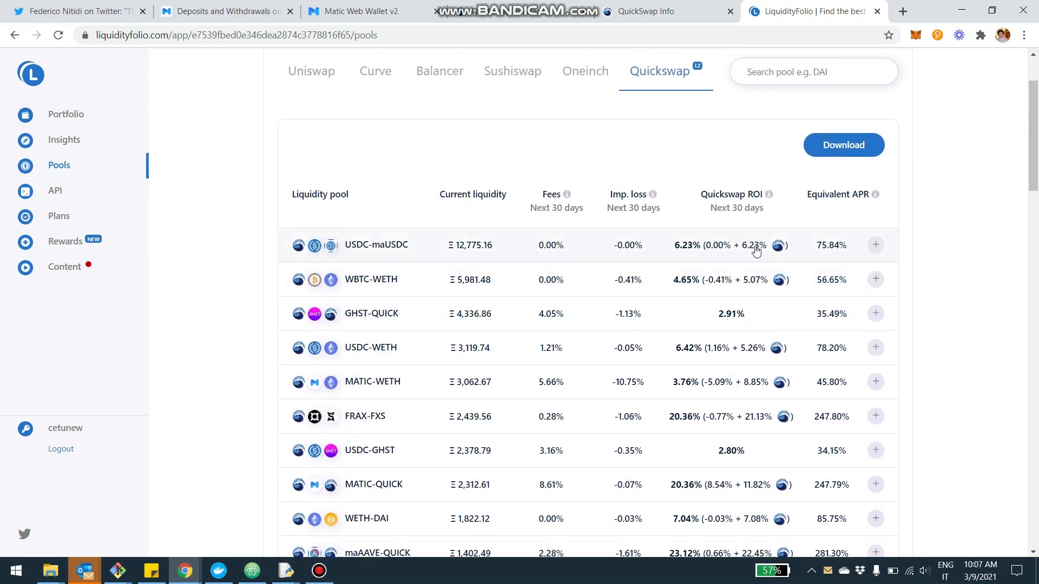
mouse_move(534, 317)
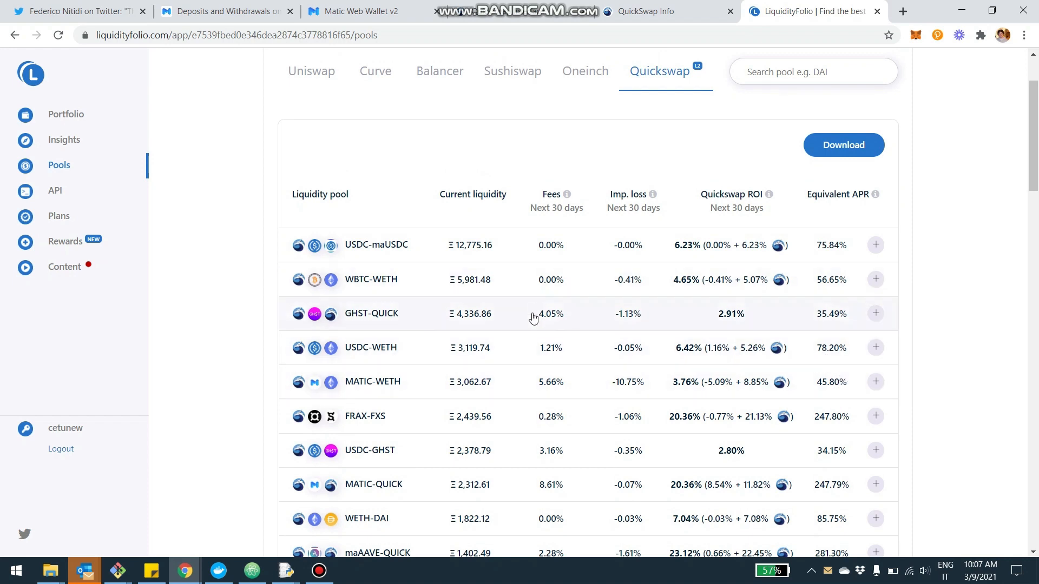
mouse_move(866, 211)
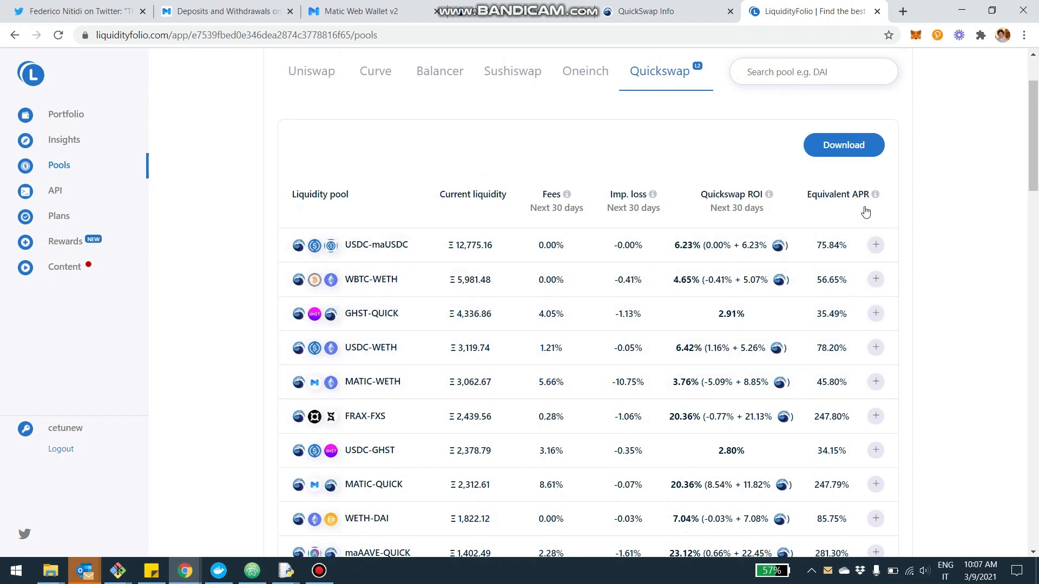
mouse_move(719, 255)
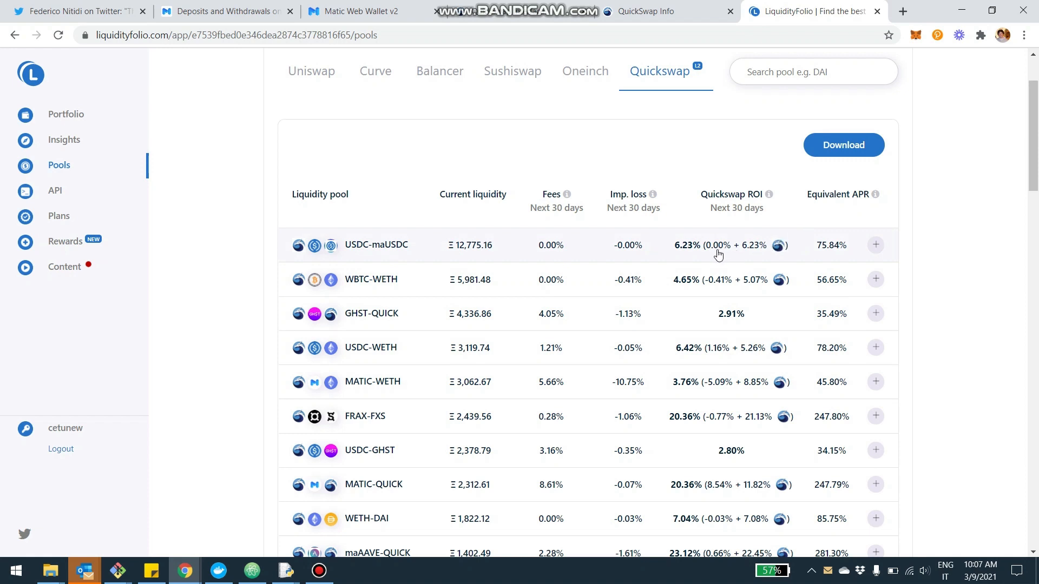
mouse_move(720, 260)
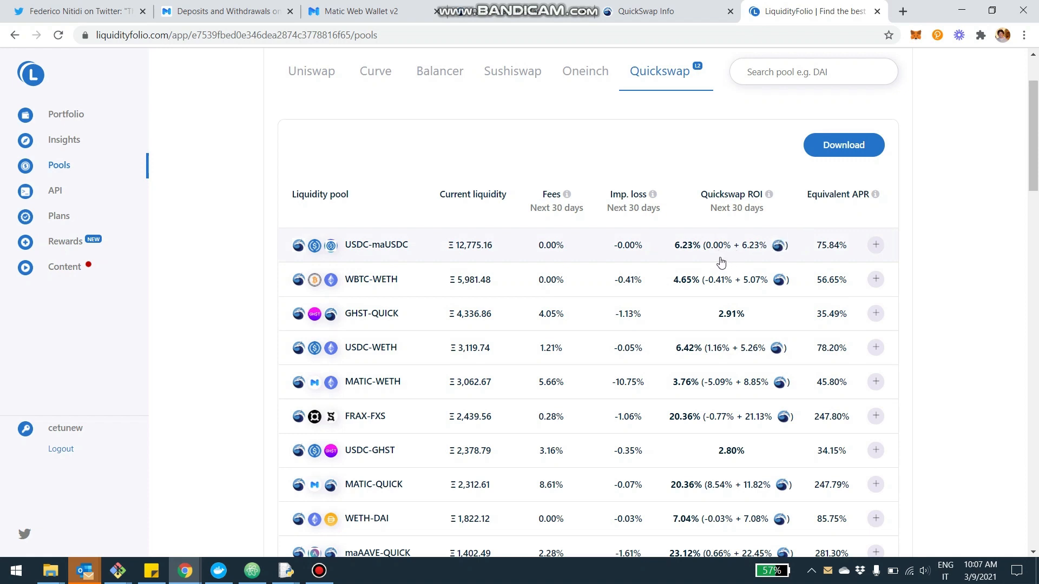
mouse_move(775, 251)
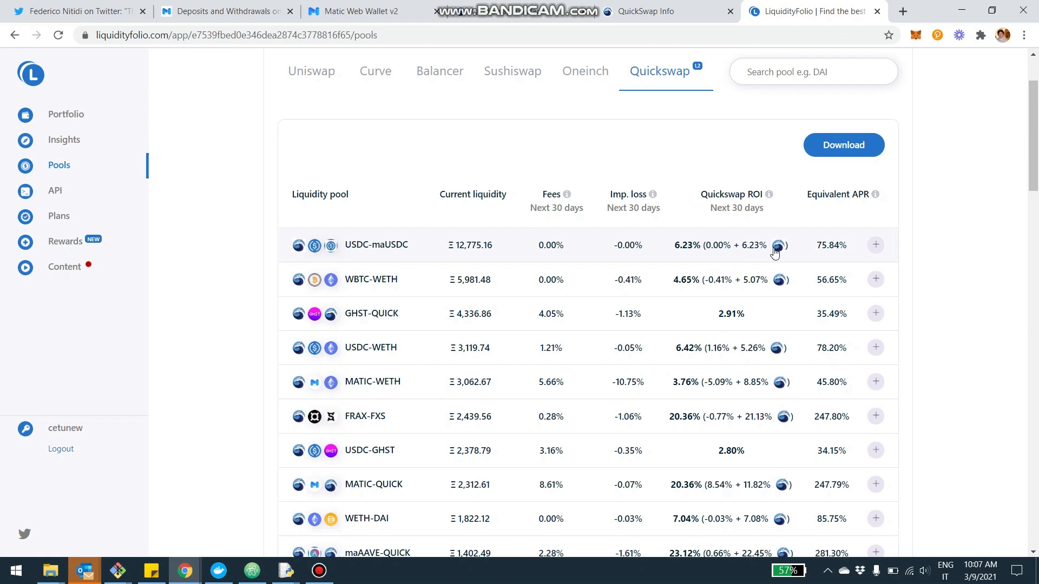
mouse_move(812, 287)
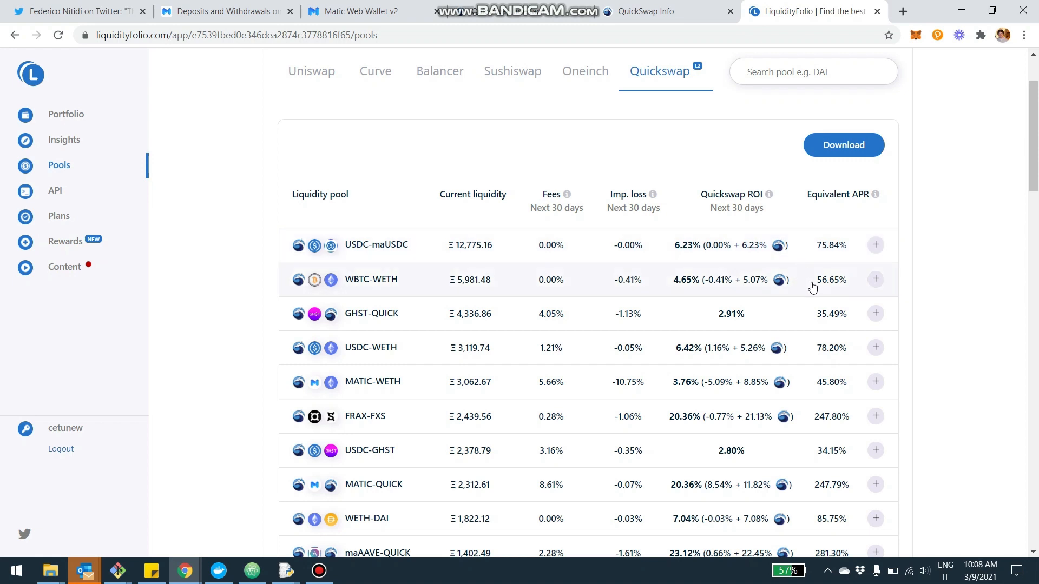
- Scroll the Quickswap projections from MATIC-QUICK down to SWAP-WETH, maUSDC-maUSDT and SWAP-QUICK
scroll(up, 3)
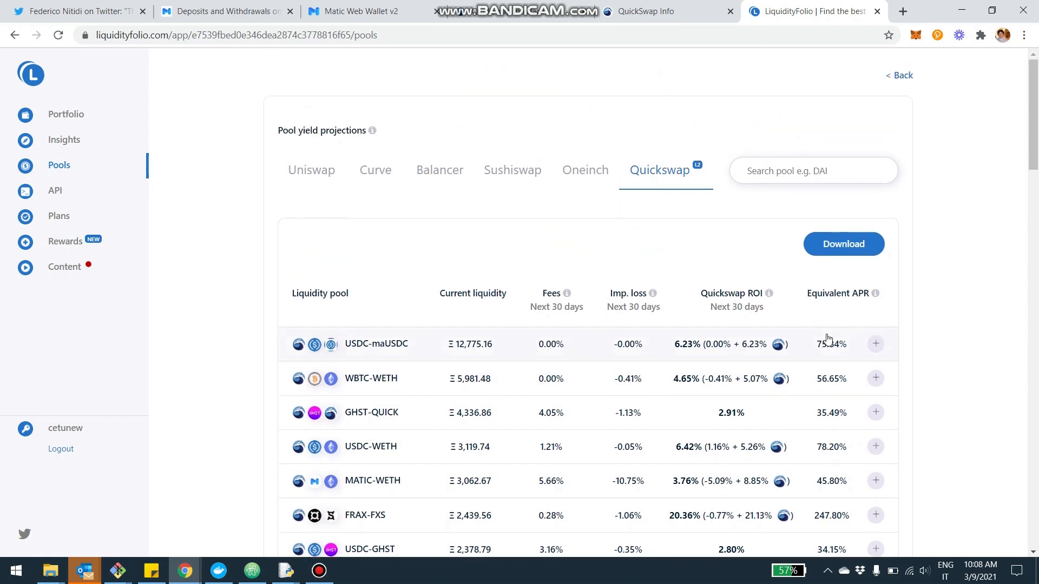
mouse_move(760, 343)
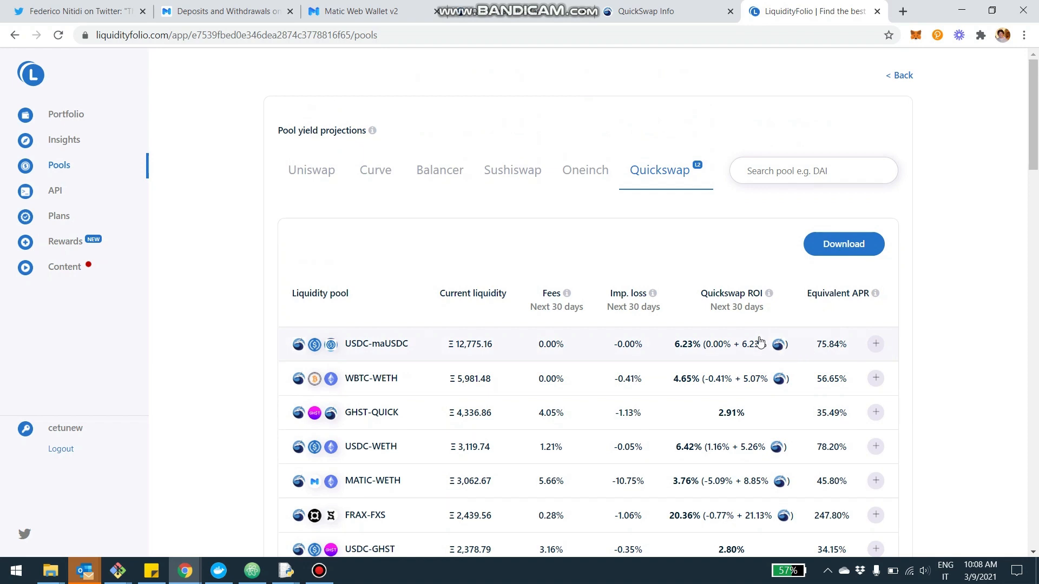
mouse_move(361, 388)
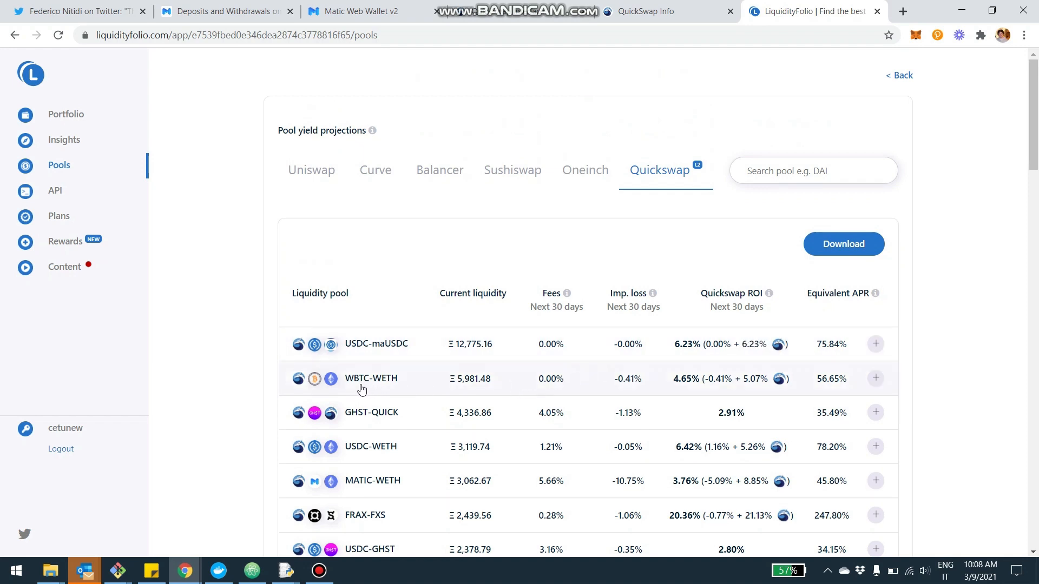
mouse_move(373, 391)
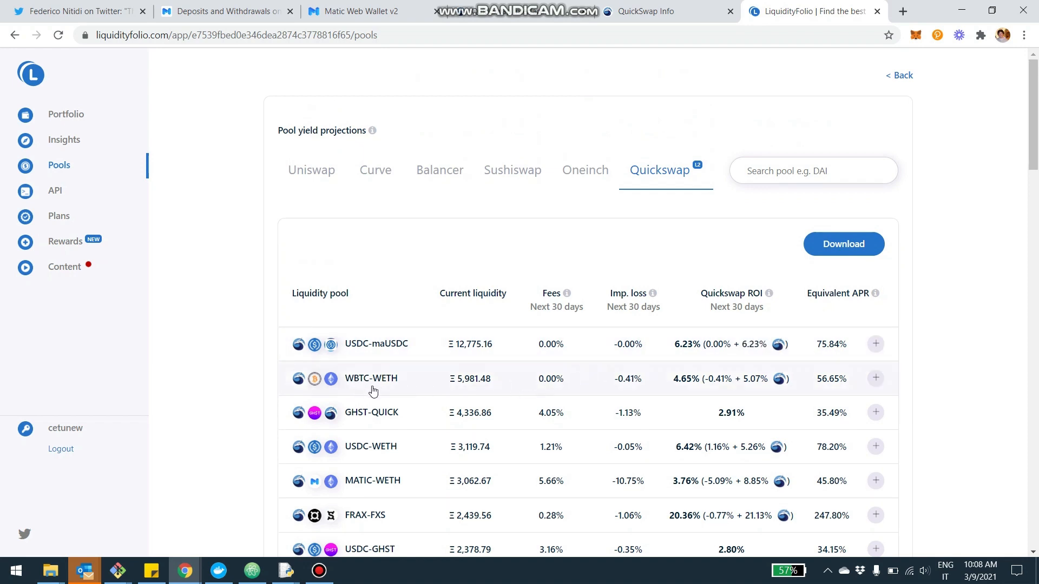
mouse_move(722, 387)
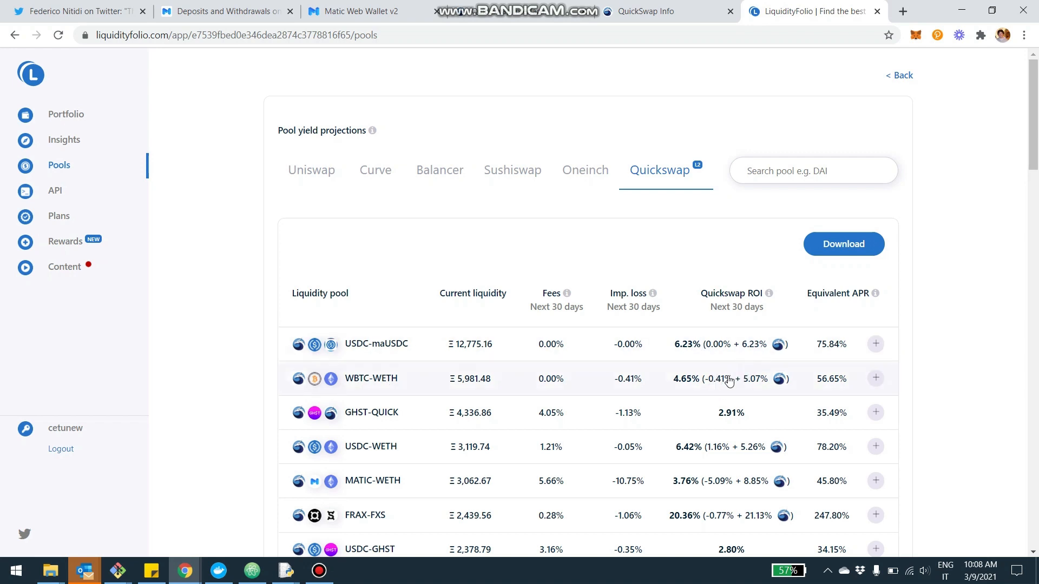
mouse_move(551, 385)
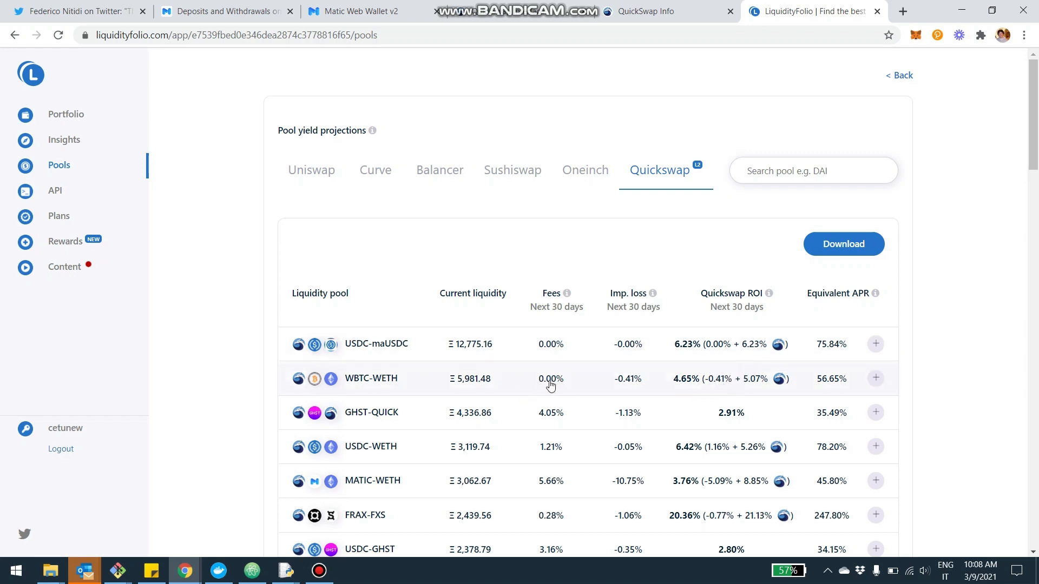
mouse_move(628, 383)
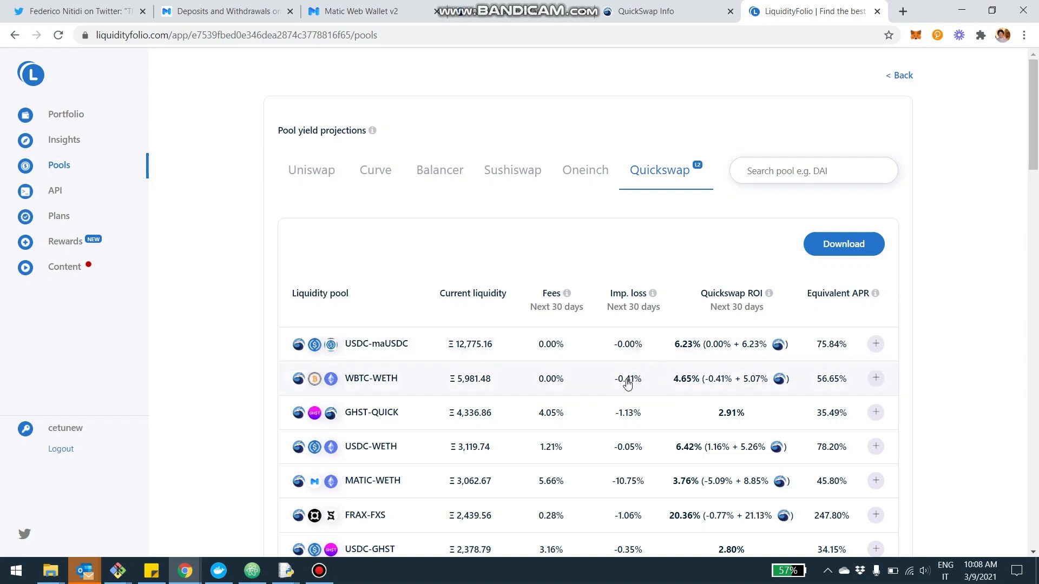
mouse_move(628, 396)
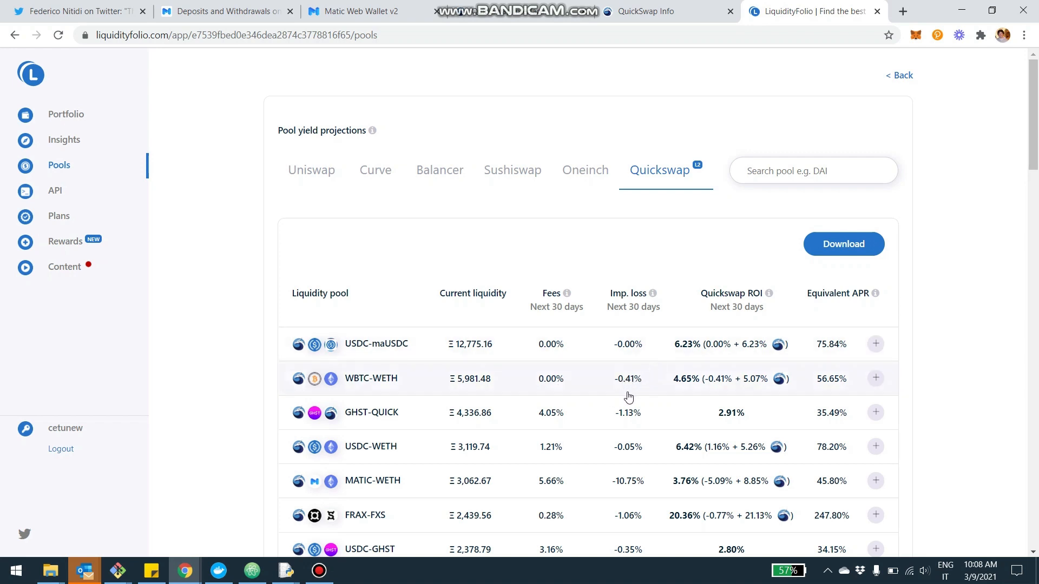
mouse_move(752, 383)
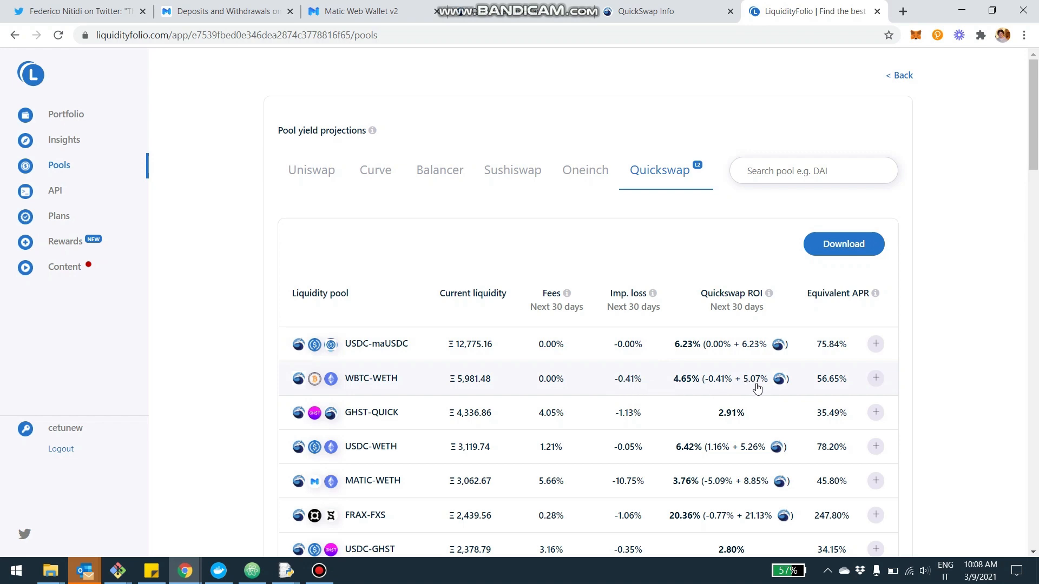
mouse_move(778, 396)
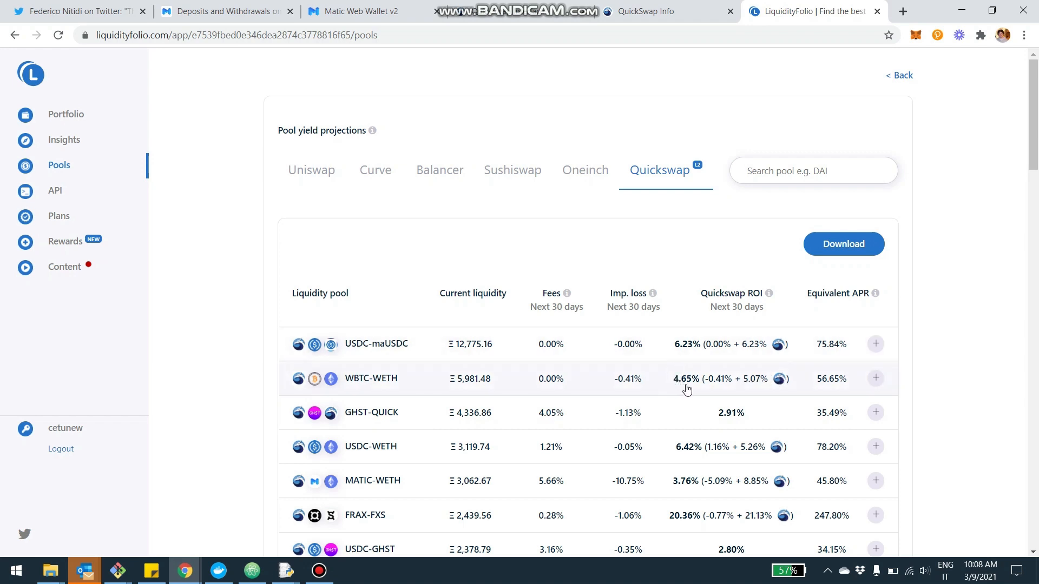
mouse_move(793, 378)
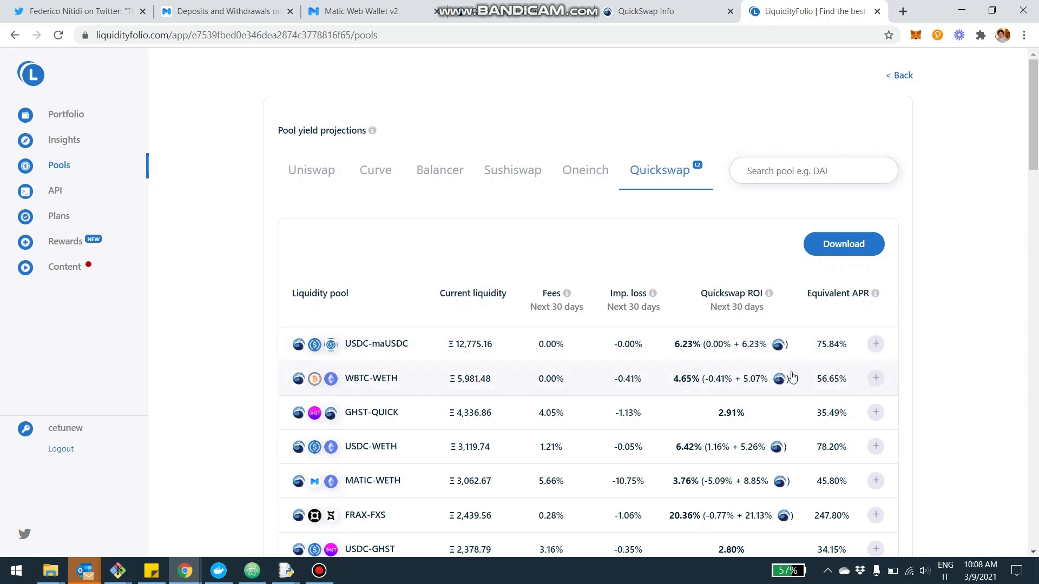
mouse_move(833, 392)
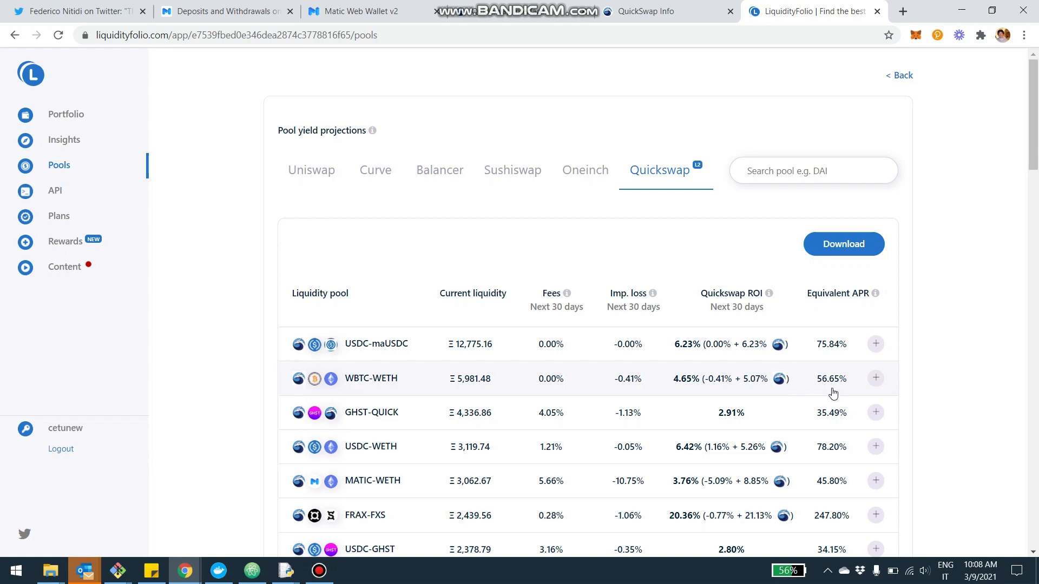
mouse_move(833, 389)
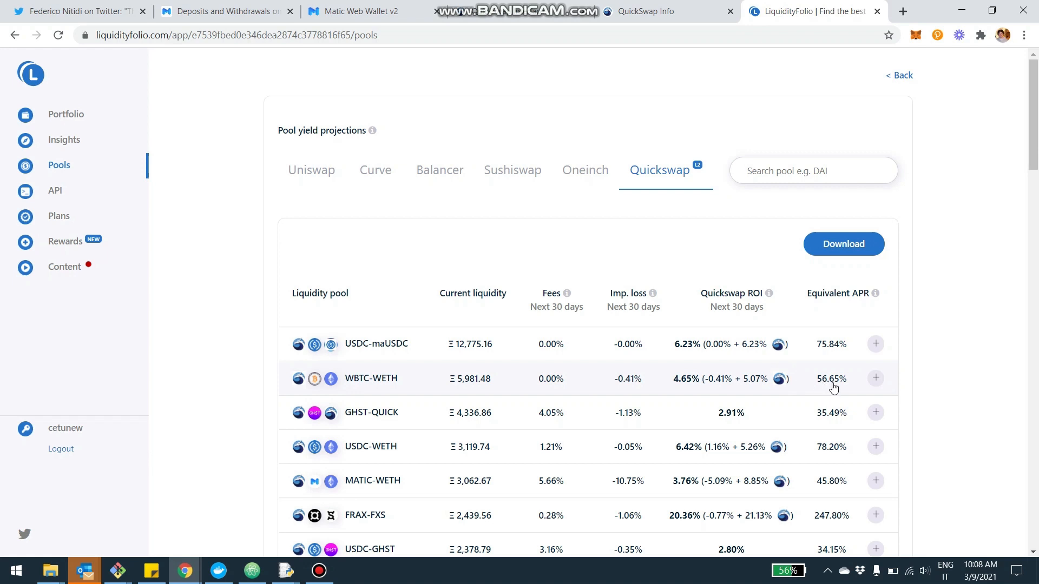
scroll(down, 3)
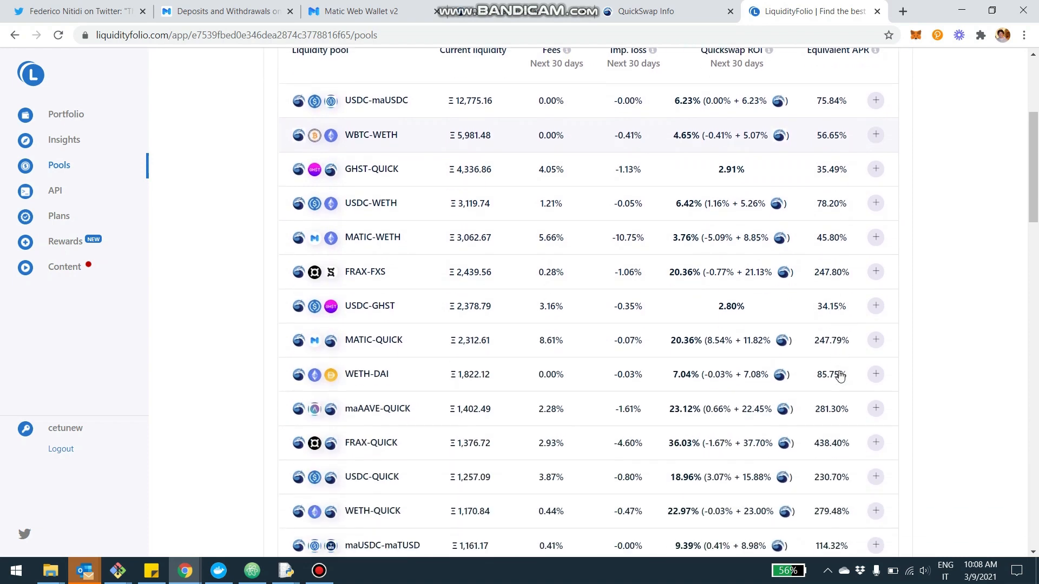
scroll(up, 3)
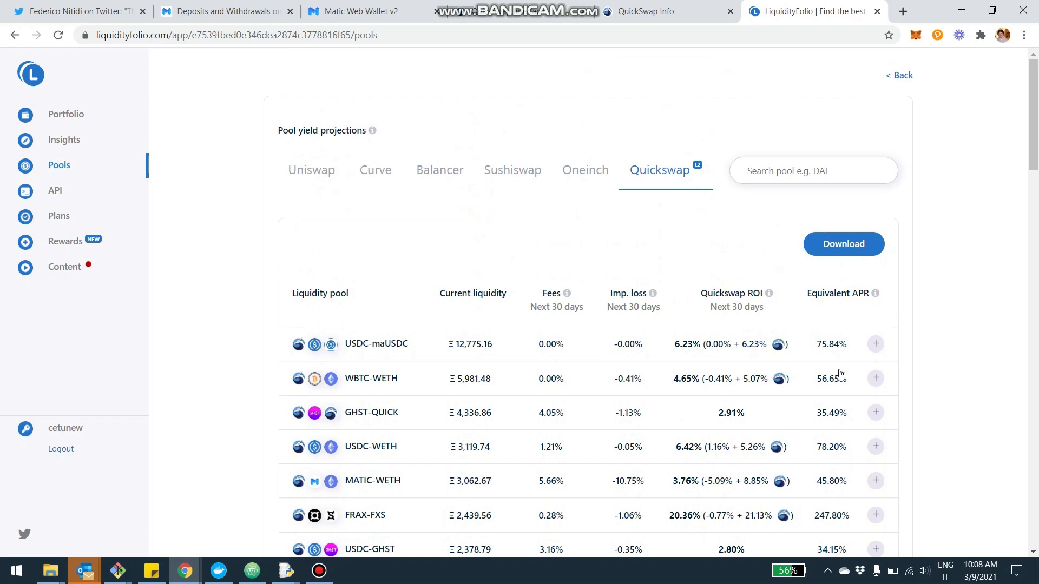
mouse_move(575, 339)
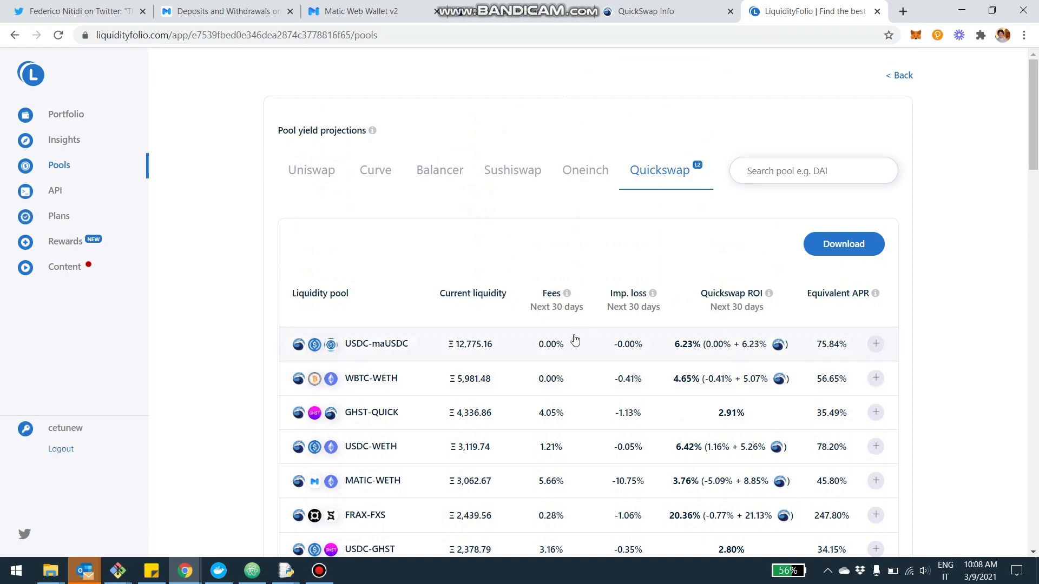
scroll(down, 3)
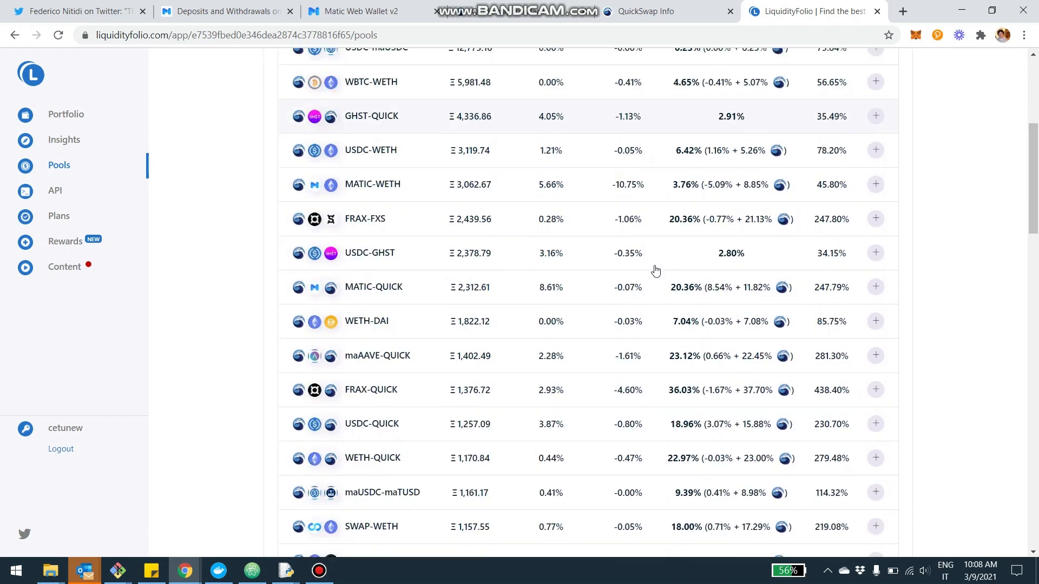
scroll(down, 3)
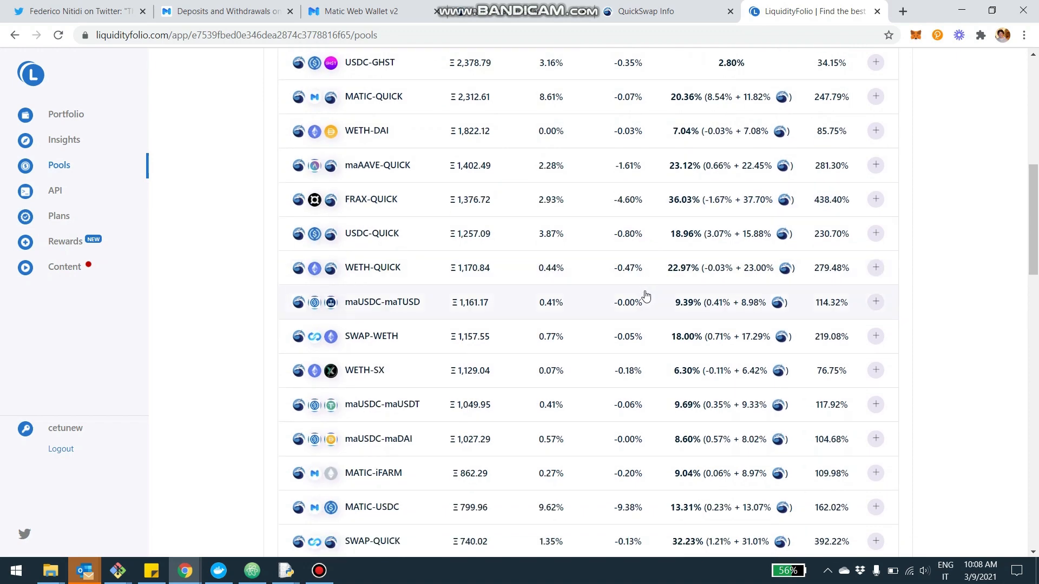
scroll(up, 3)
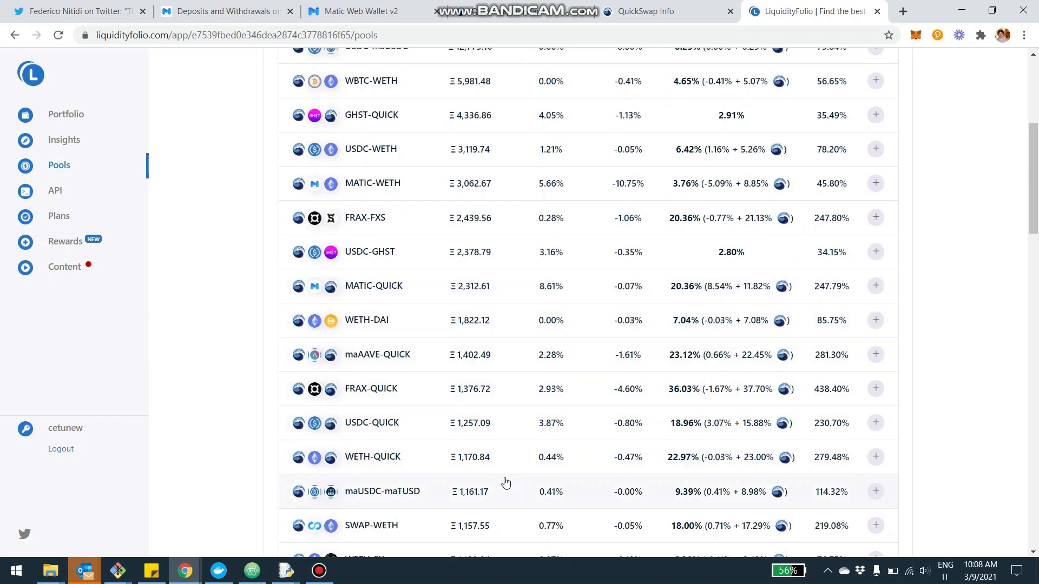
mouse_move(513, 456)
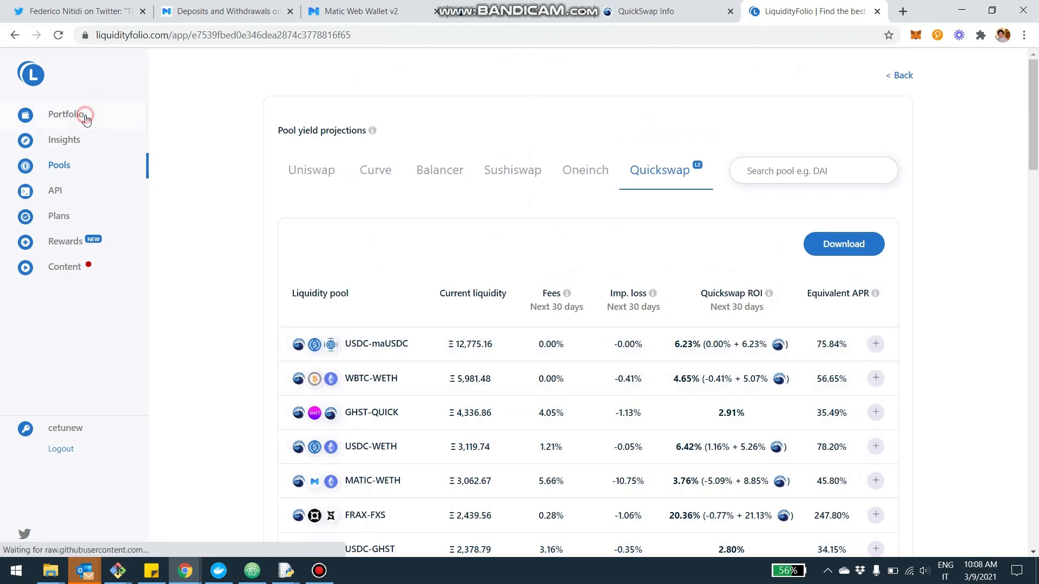
- Open the second address's Quickswap positions, showing MATIC-QUICK and SWAP-QUICK with negative net ROI
click(65, 114)
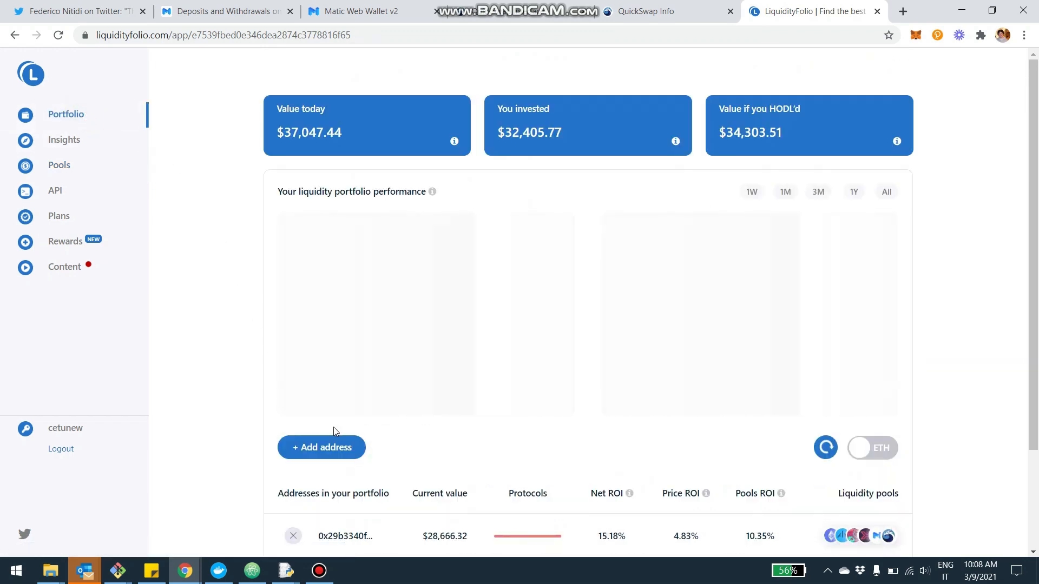
scroll(down, 3)
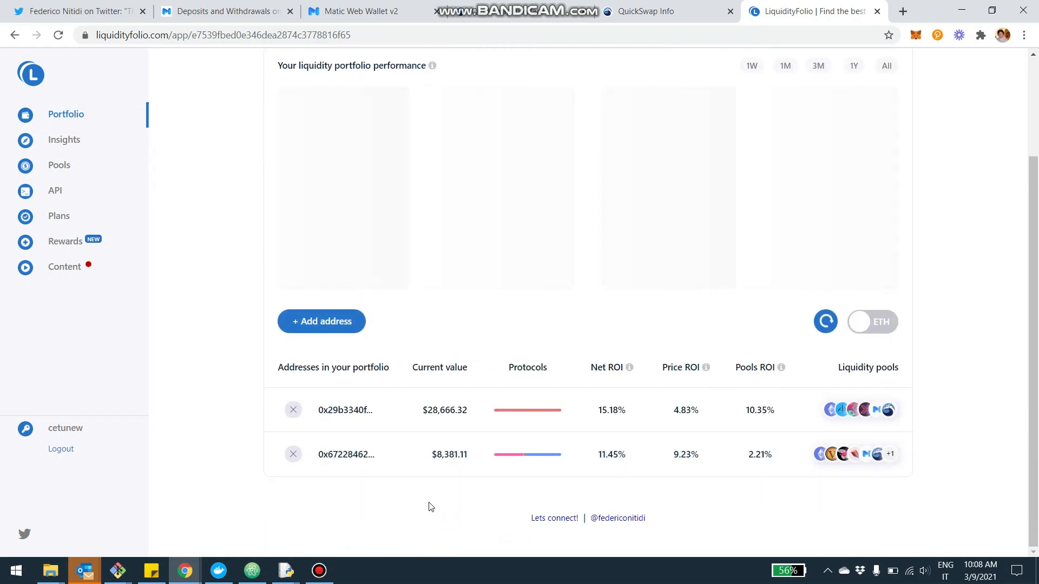
click(346, 454)
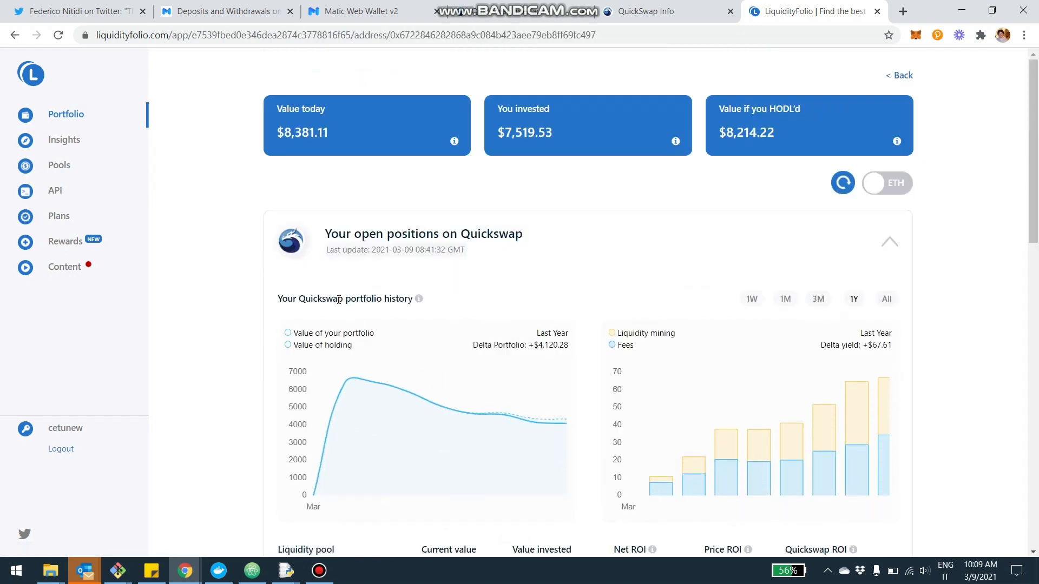
scroll(down, 3)
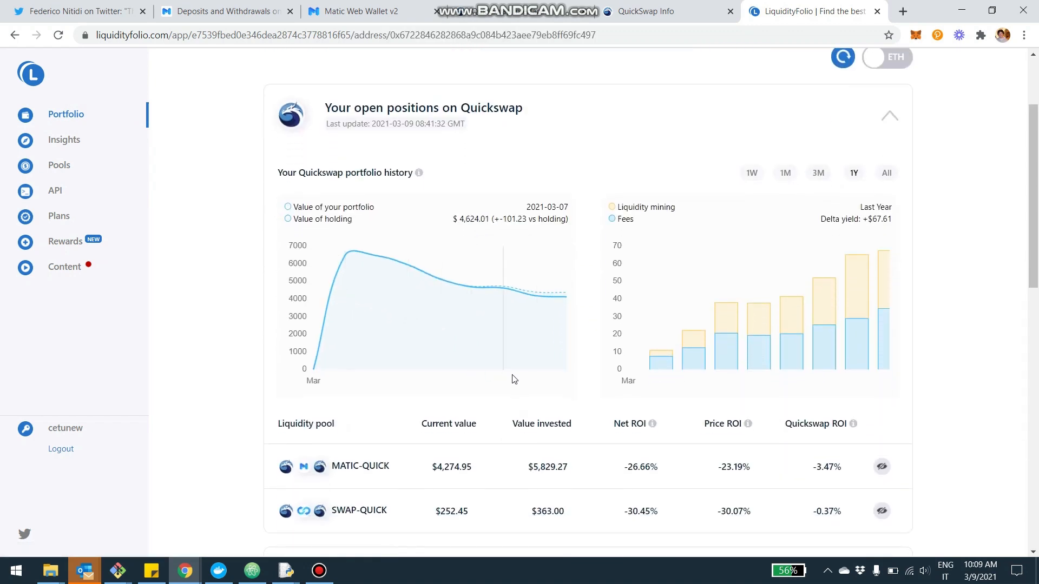
mouse_move(492, 300)
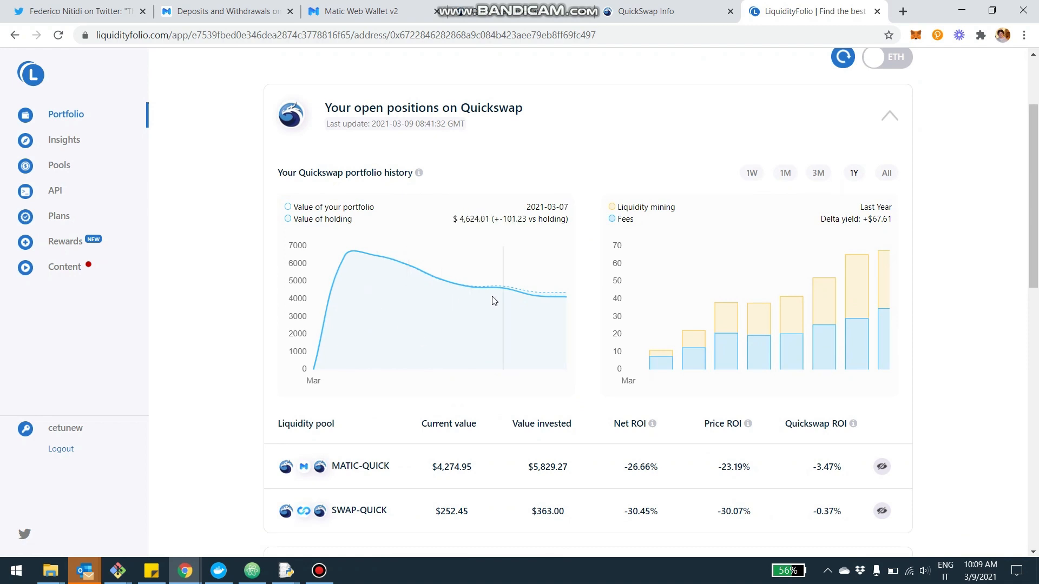
mouse_move(583, 313)
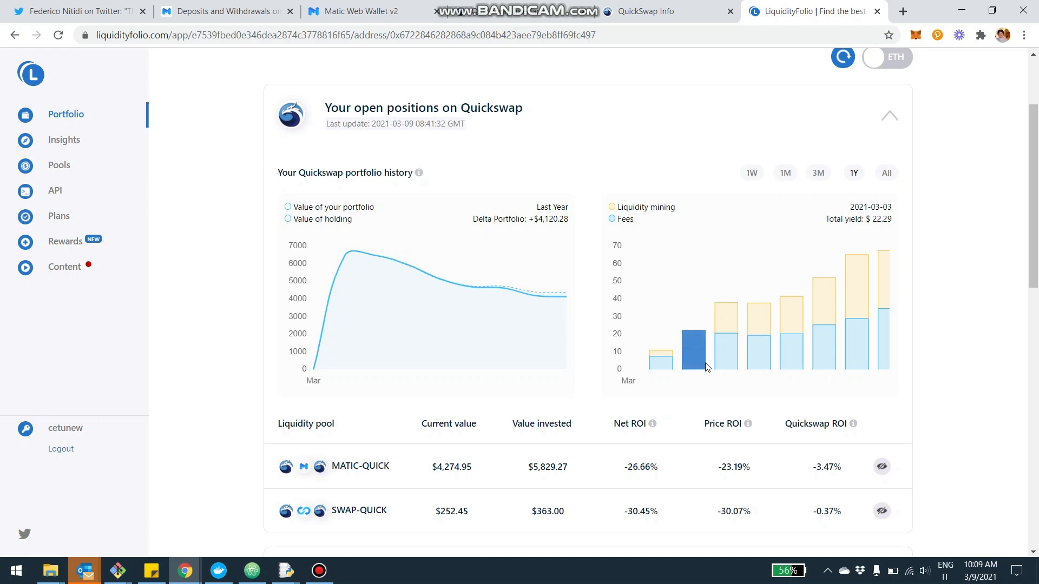
mouse_move(824, 345)
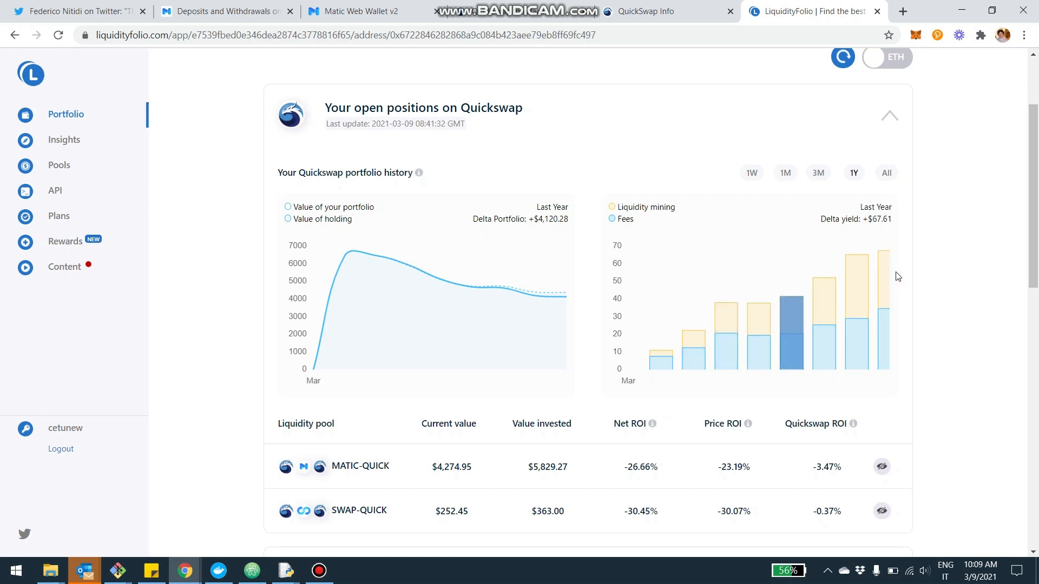
mouse_move(690, 233)
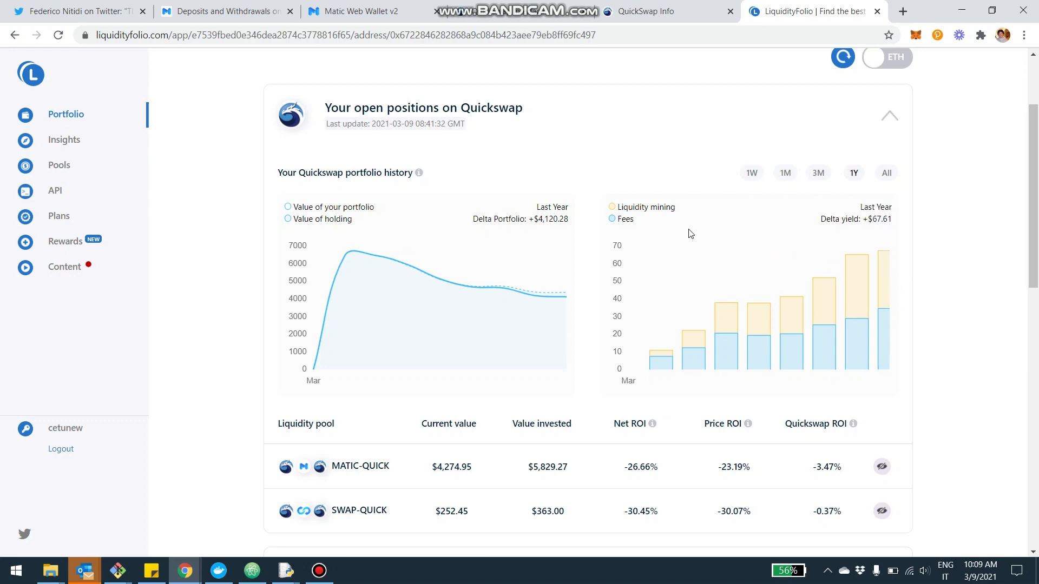
mouse_move(587, 409)
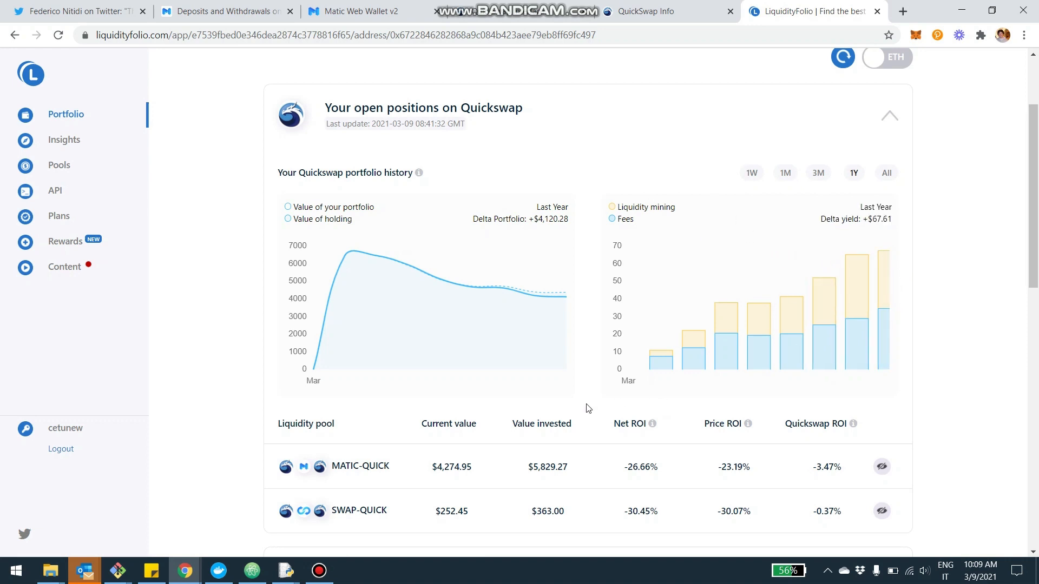
- Open the MATIC-QUICK pool analysis and review its $4,274.95 value against $5,829.27 invested
click(359, 467)
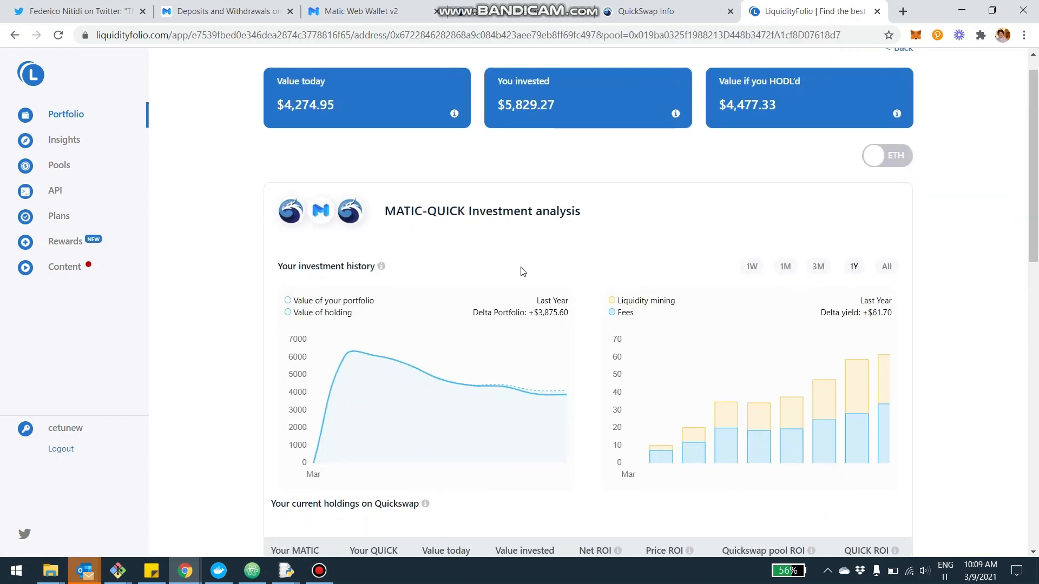
scroll(down, 3)
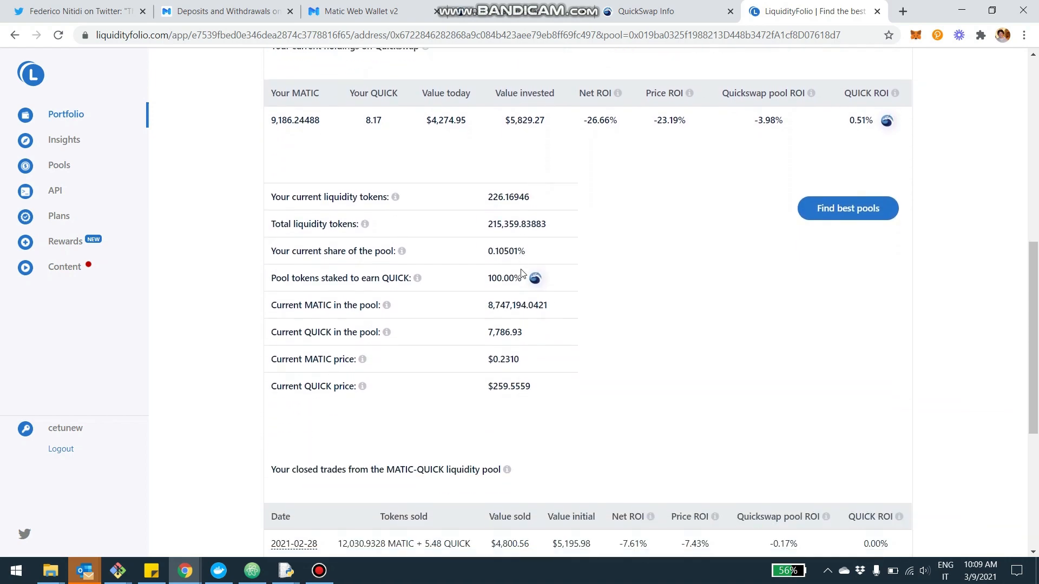
scroll(up, 3)
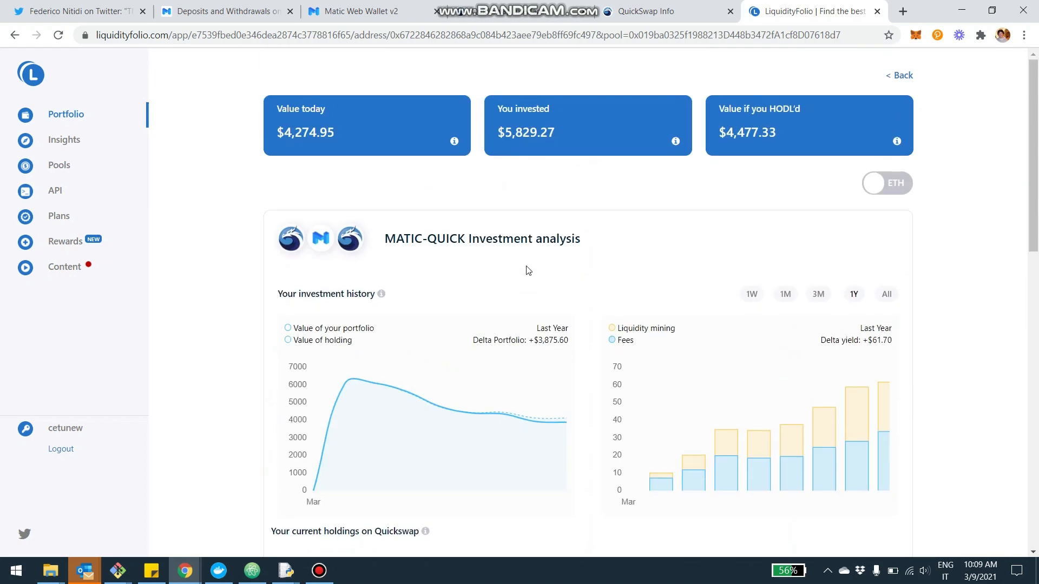
scroll(down, 3)
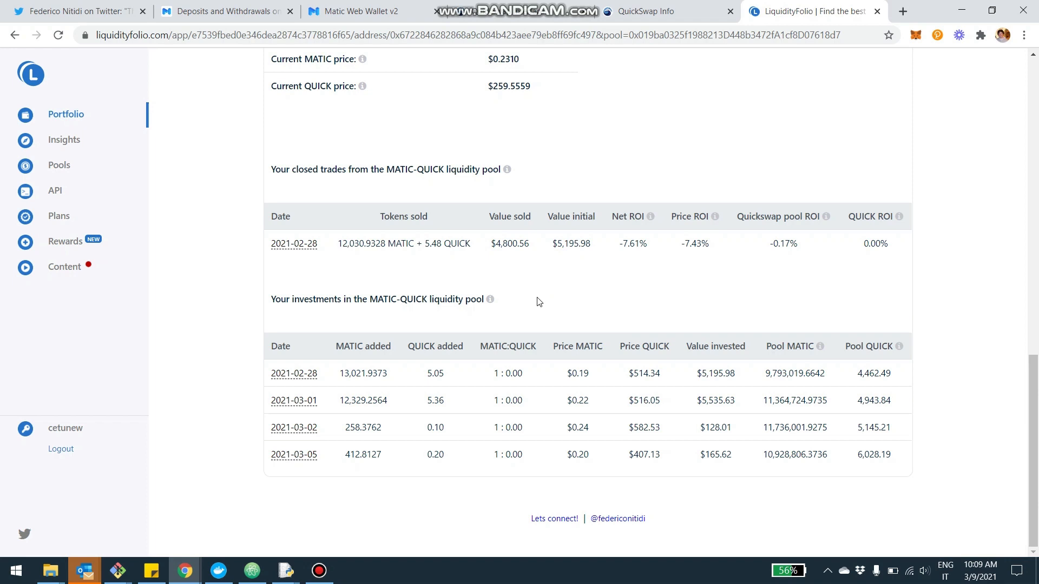
mouse_move(542, 302)
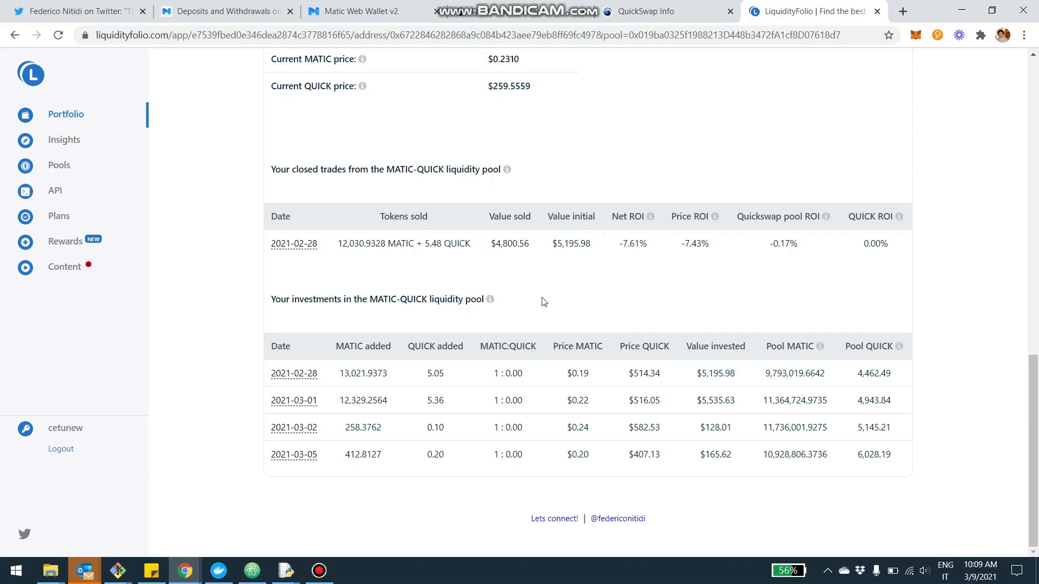
mouse_move(447, 224)
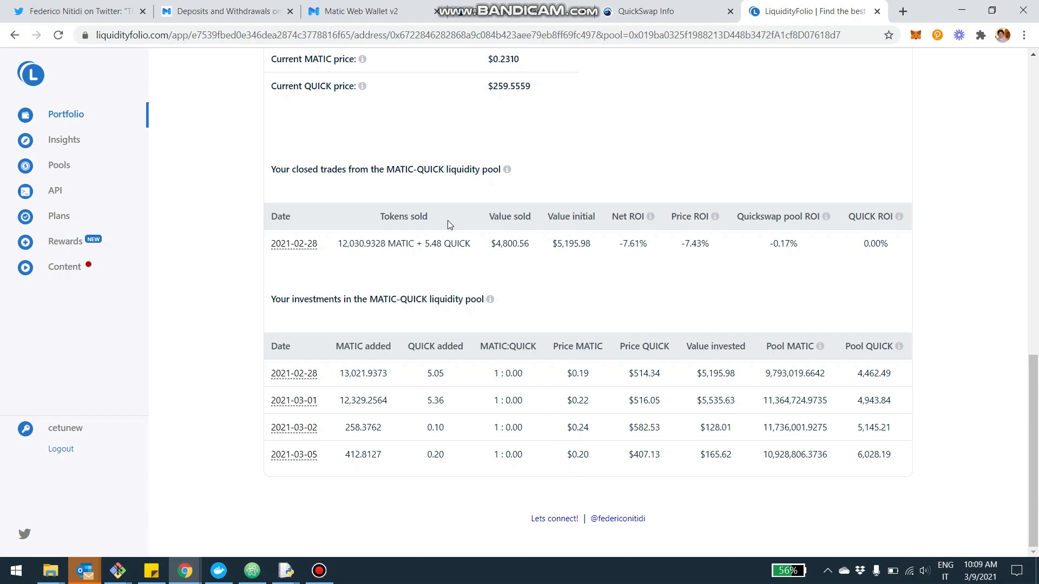
mouse_move(549, 537)
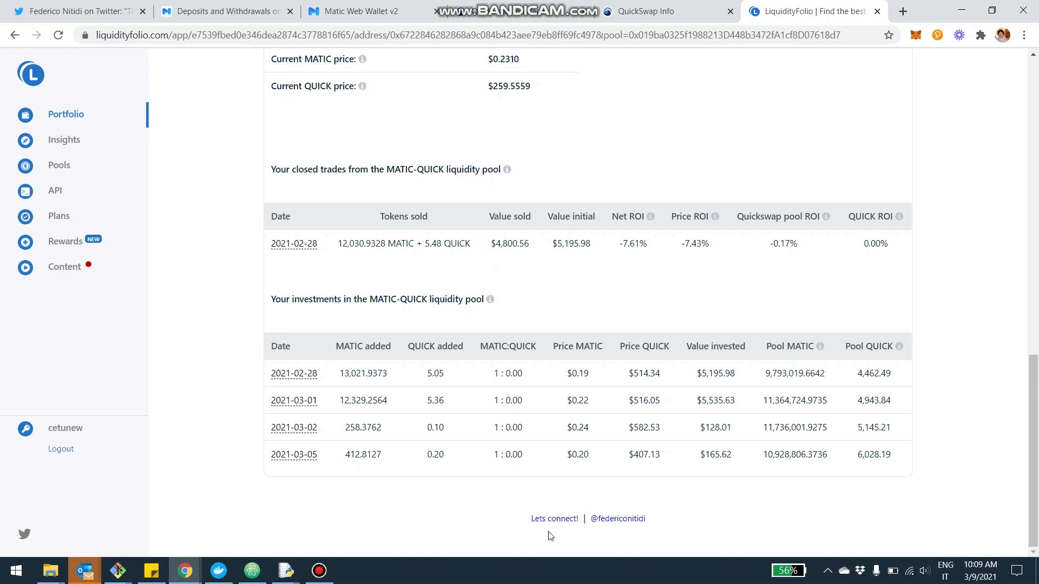
mouse_move(581, 533)
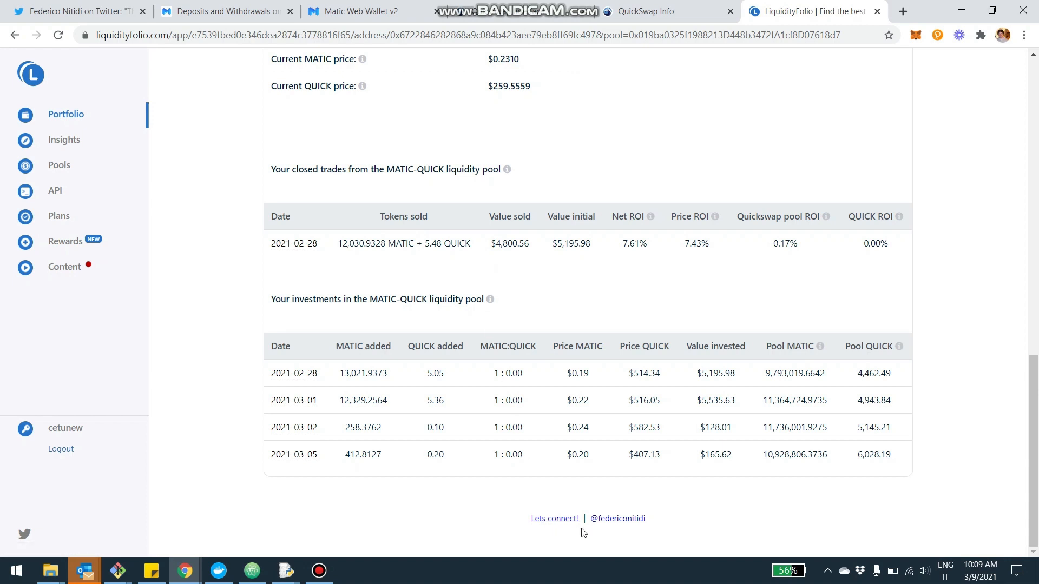
mouse_move(617, 518)
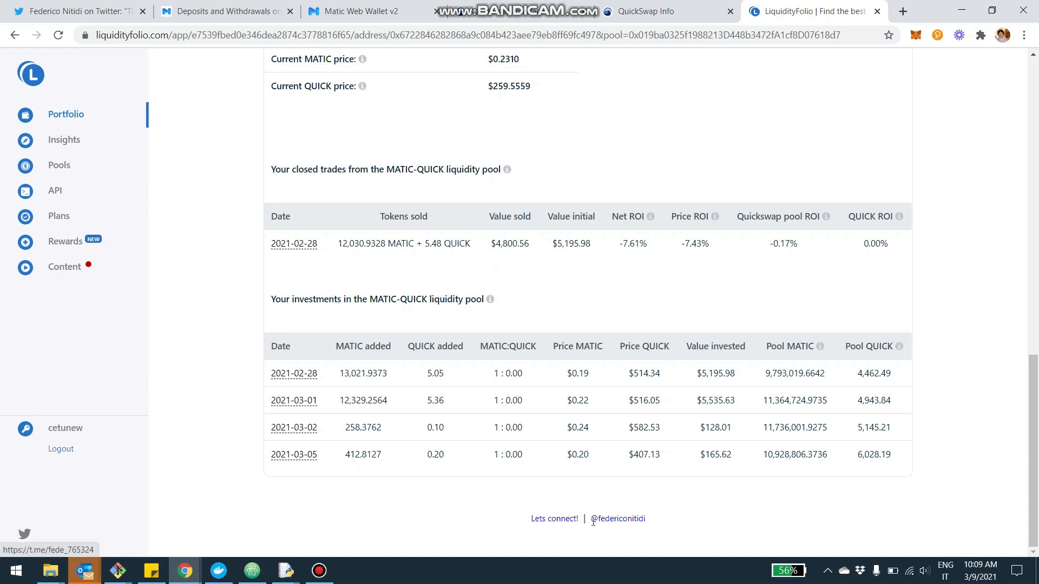
scroll(down, 3)
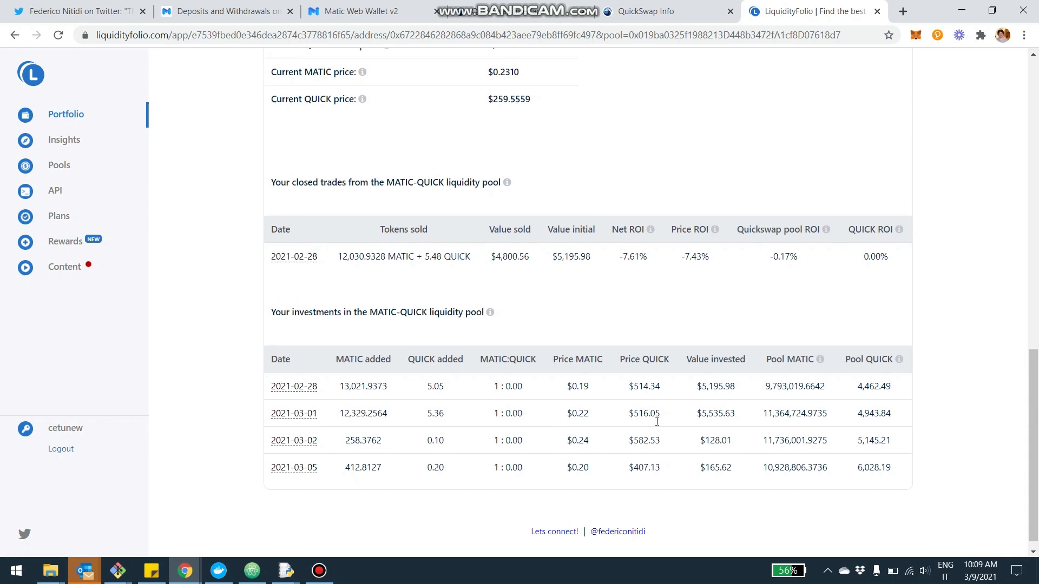
scroll(up, 3)
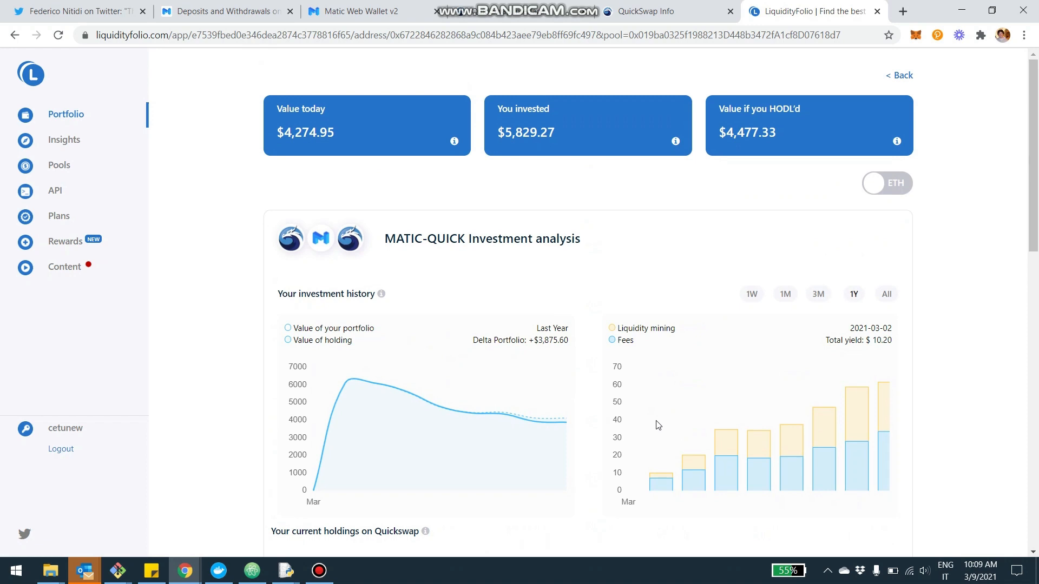
mouse_move(539, 350)
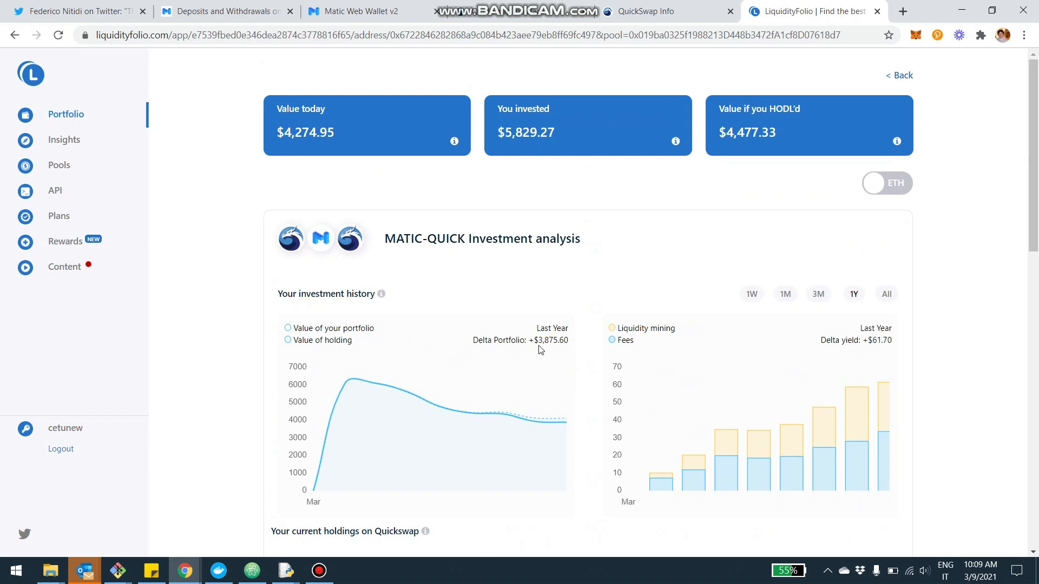